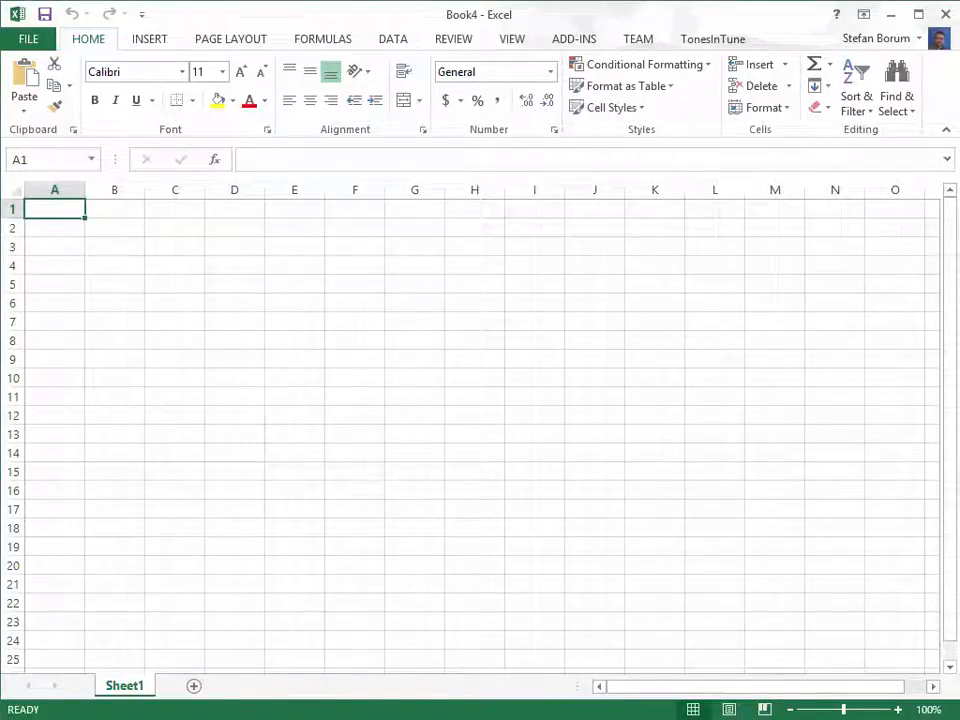
# Step: Enter the title 'Pythagorean Tuning' in A1 and set its font size to 18
pyautogui.write('Pythag')
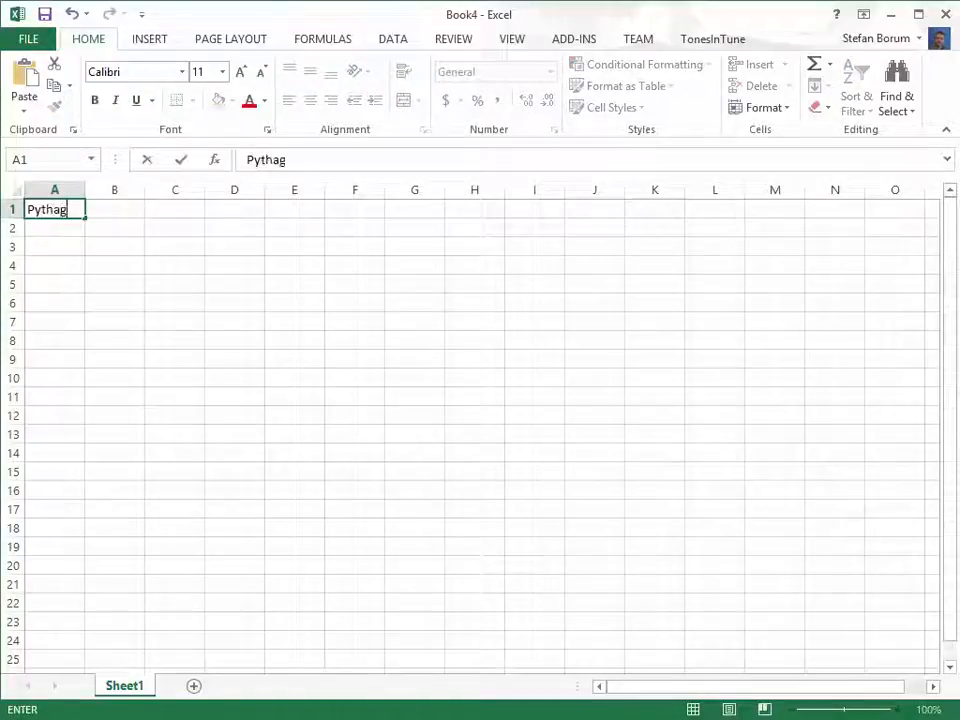
pyautogui.write('orean Tuning')
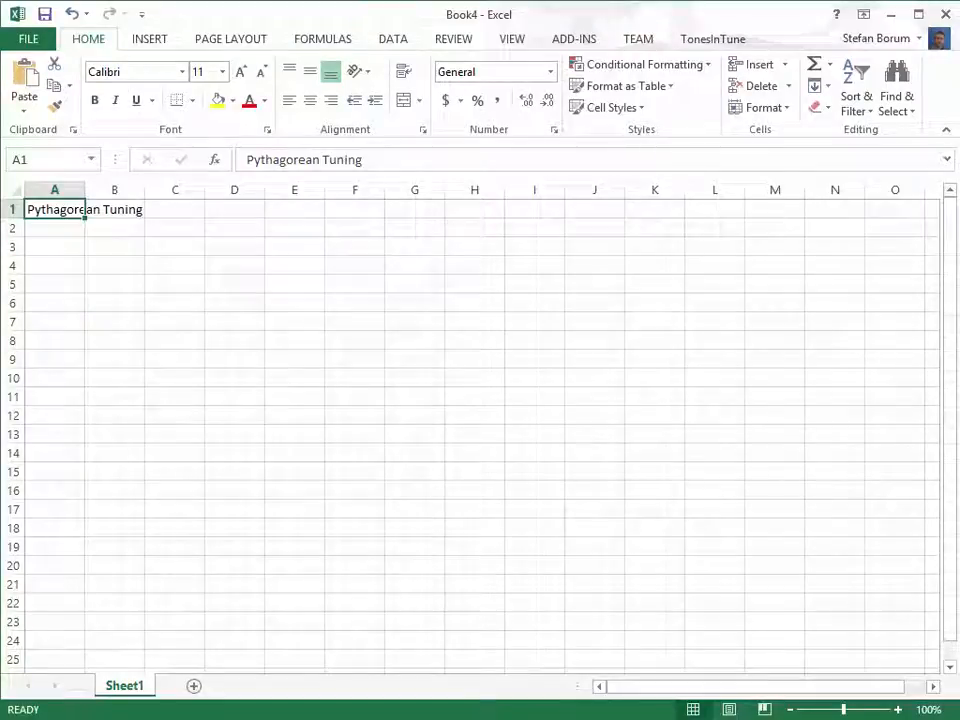
pyautogui.click(712, 38)
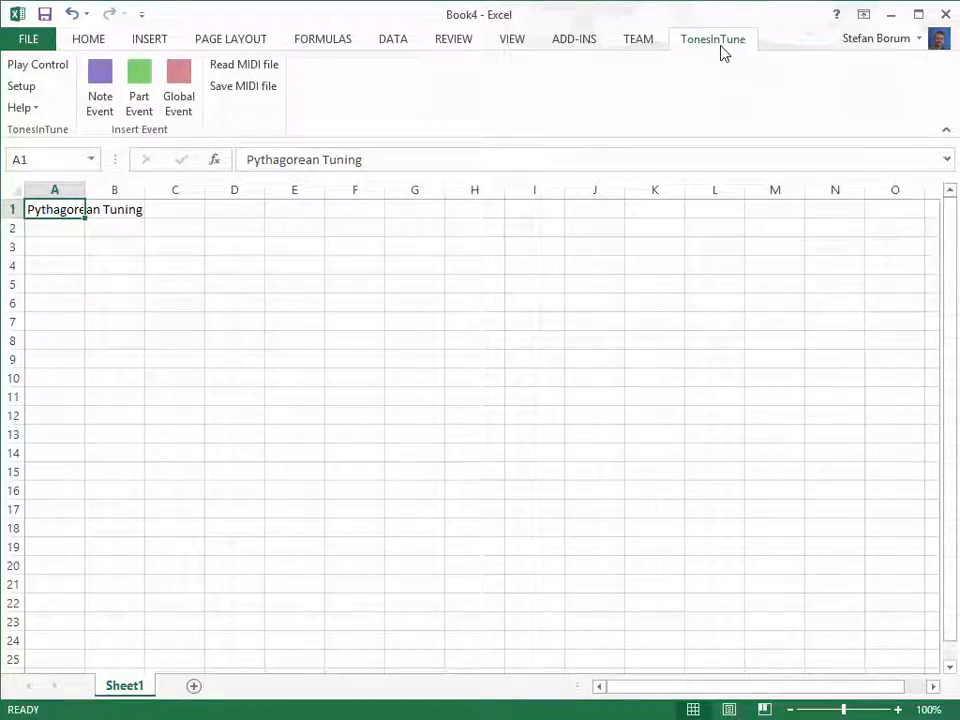
pyautogui.click(88, 38)
pyautogui.write('18')
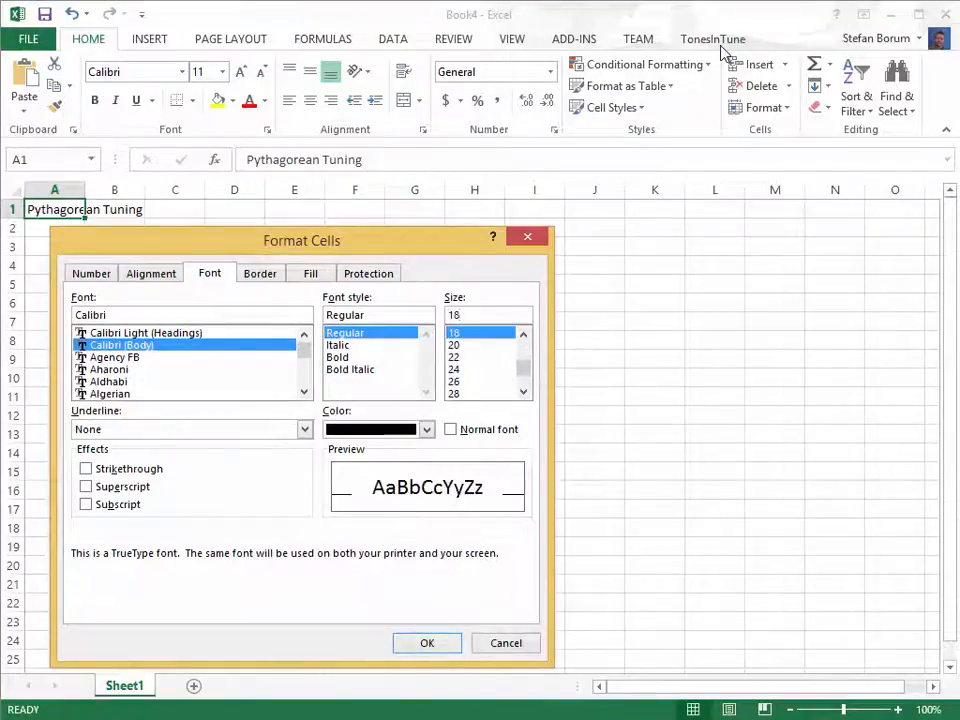
pyautogui.click(427, 643)
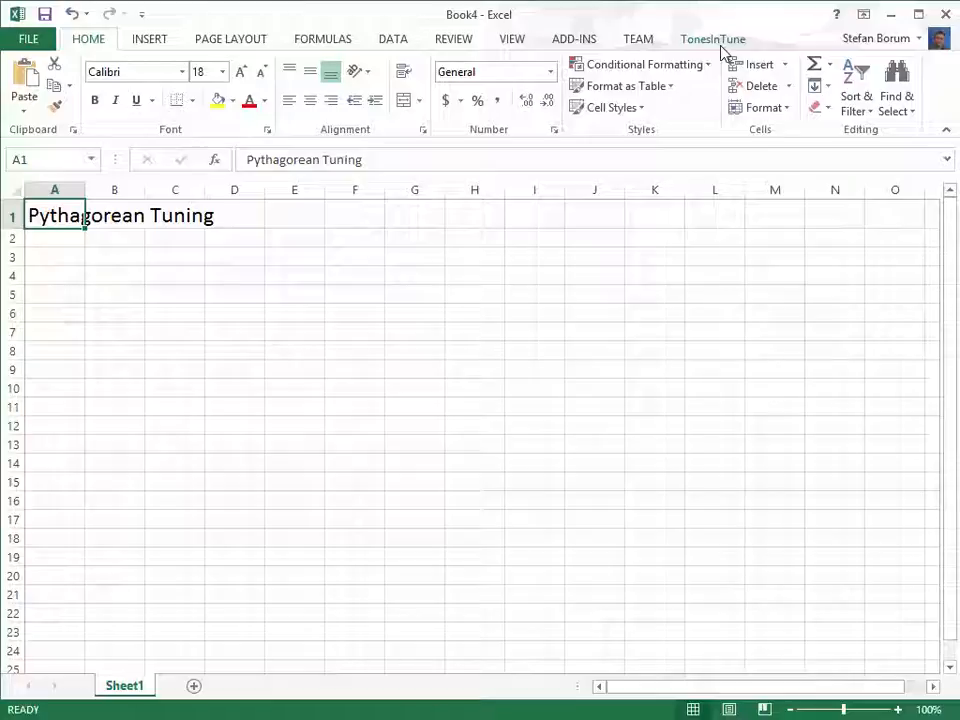
# Step: Enter Octave =2/1 and Pure5th =3/2 as ratio rows in A6:B7
pyautogui.click(54, 313)
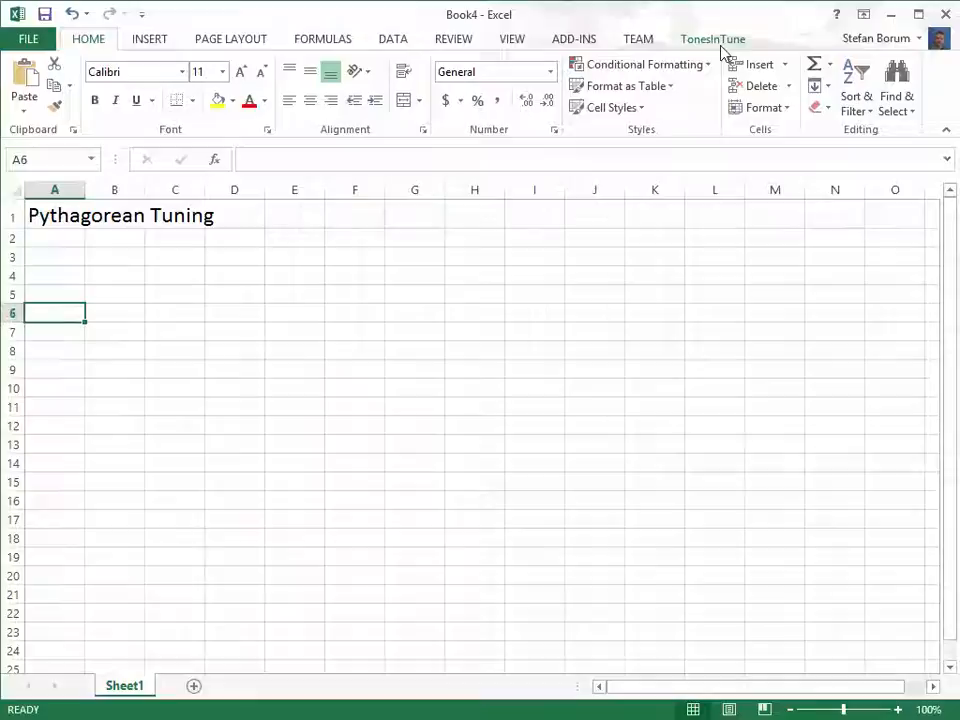
pyautogui.write('Octave')
pyautogui.click(115, 312)
pyautogui.write('=')
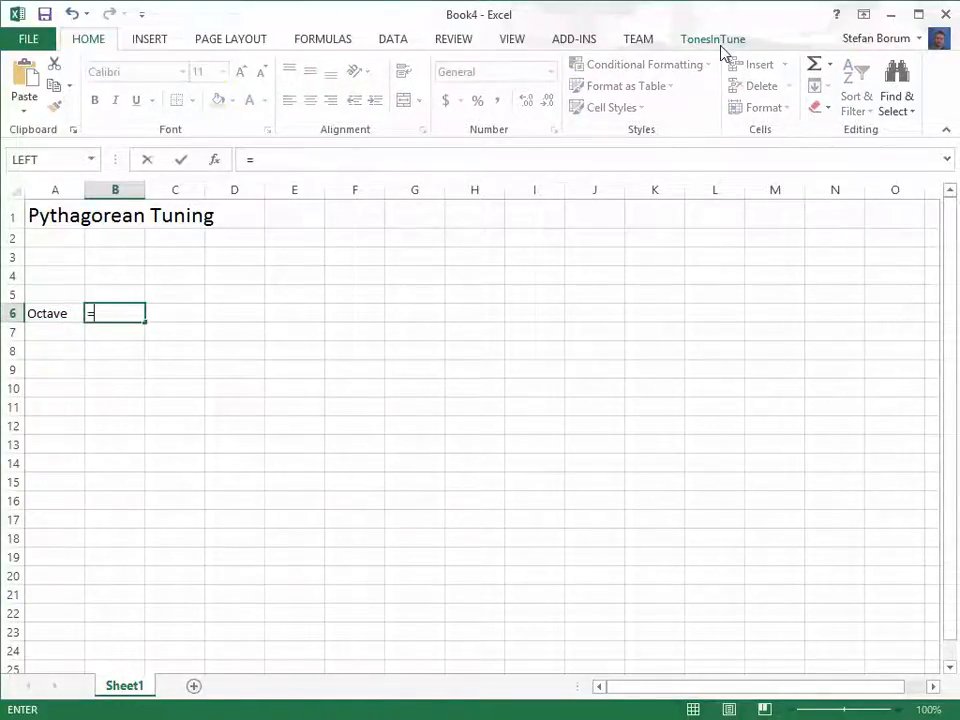
pyautogui.write('2/1')
pyautogui.click(115, 332)
pyautogui.write('=3/2')
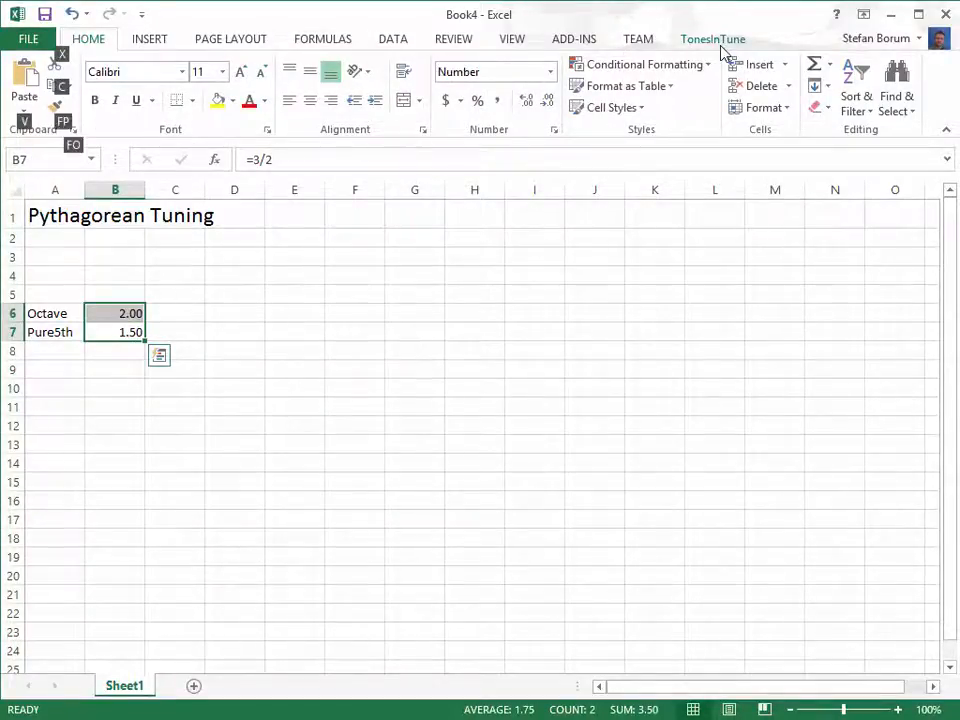
# Step: Show the ratios to three decimals, name B6 Octave, and label A2 Reference
pyautogui.click(526, 100)
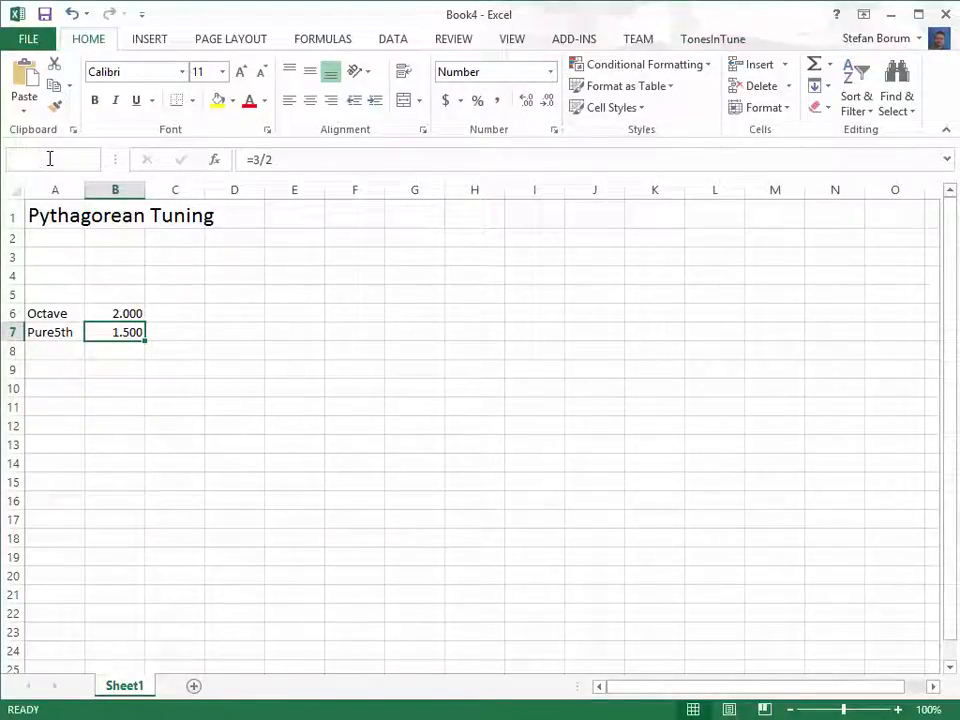
pyautogui.click(114, 313)
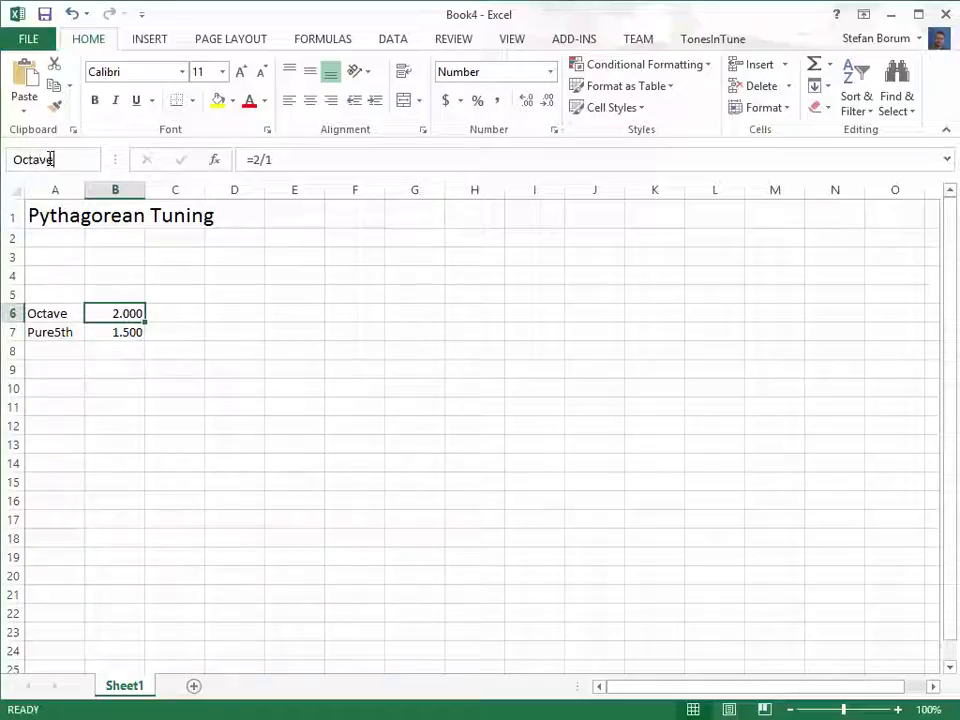
pyautogui.click(115, 238)
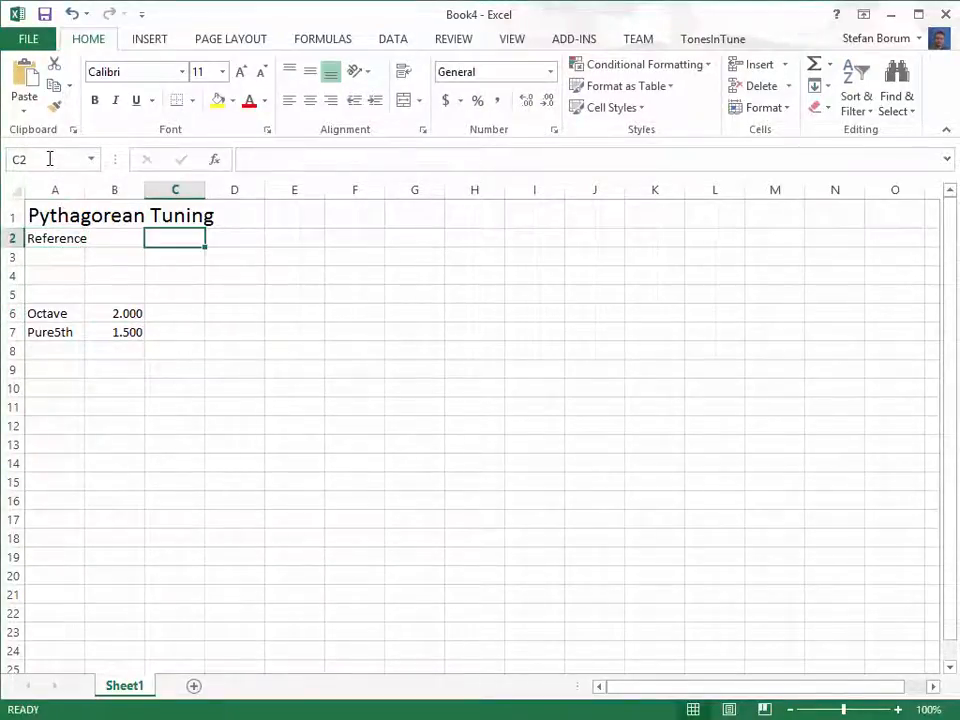
# Step: Set B2 to =keyToPitch(C2) for 440, number steps 1–7, and compute 220 in C11
pyautogui.click(114, 238)
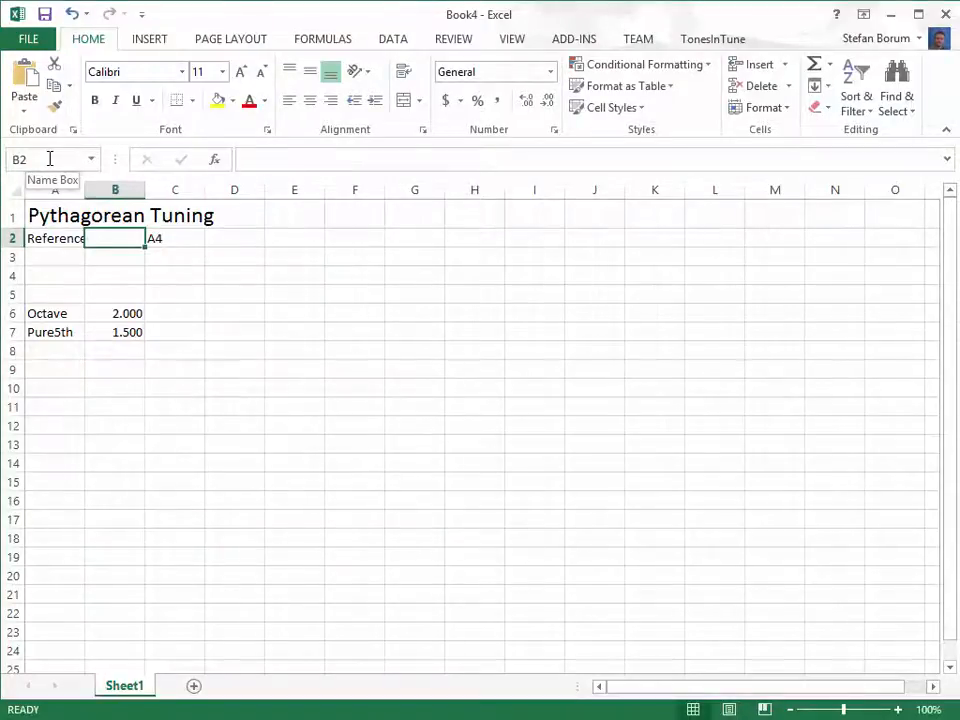
pyautogui.write('=keyToPitc')
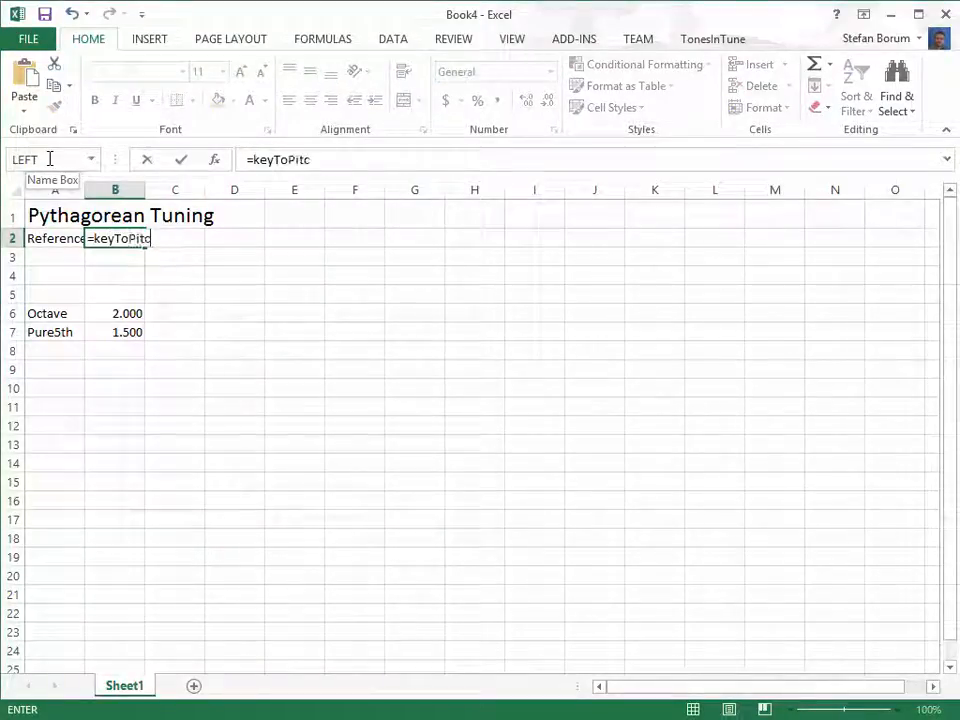
pyautogui.write('h(c2)')
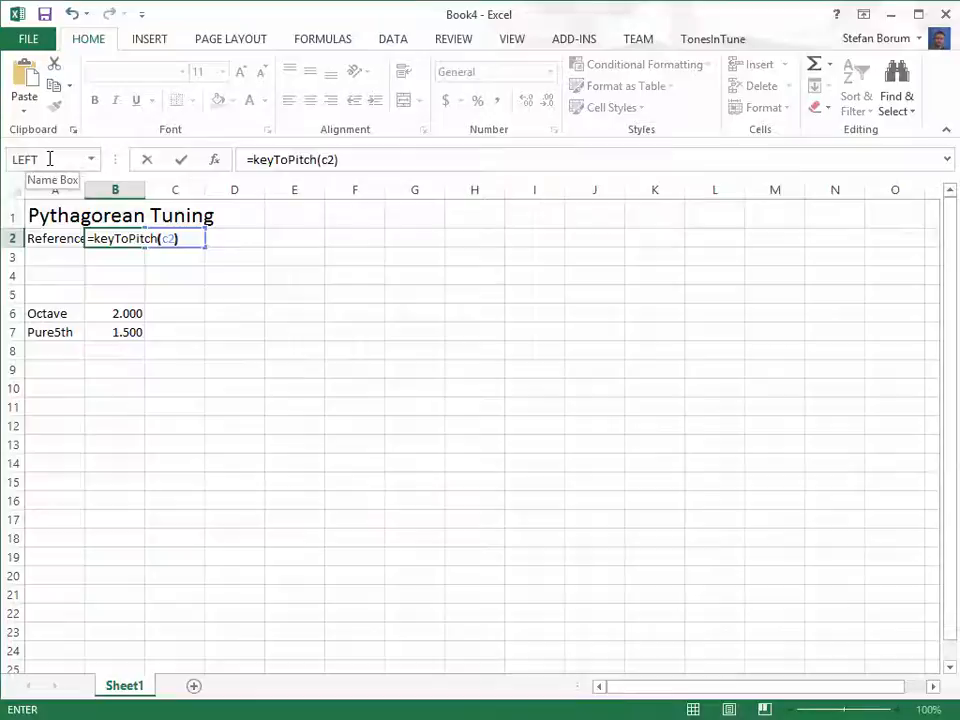
pyautogui.press('Return')
pyautogui.write('=Reference/Octave')
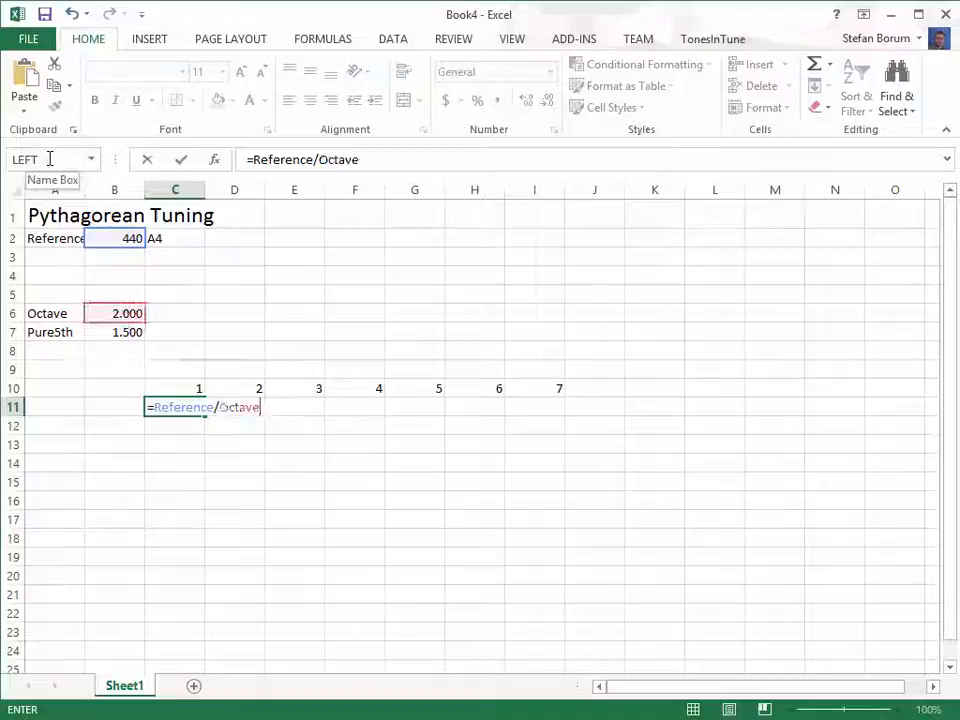
pyautogui.press('Return')
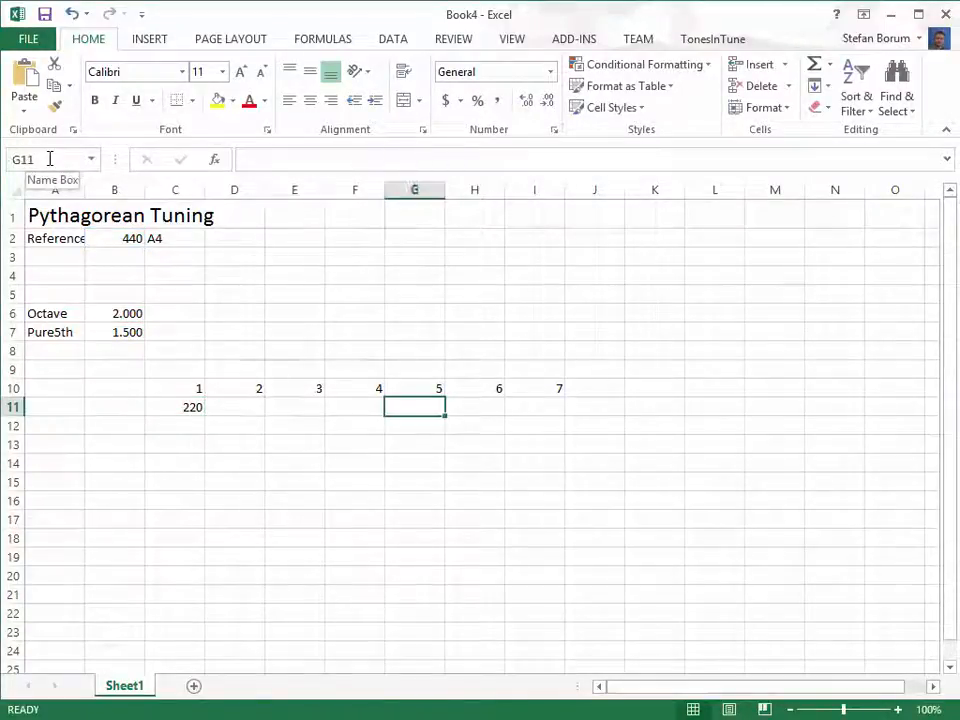
# Step: Enter the pure-fifth formulas =C11*Pure5th and =G11*Pure5th/Octave in row 11
pyautogui.write('=c11*')
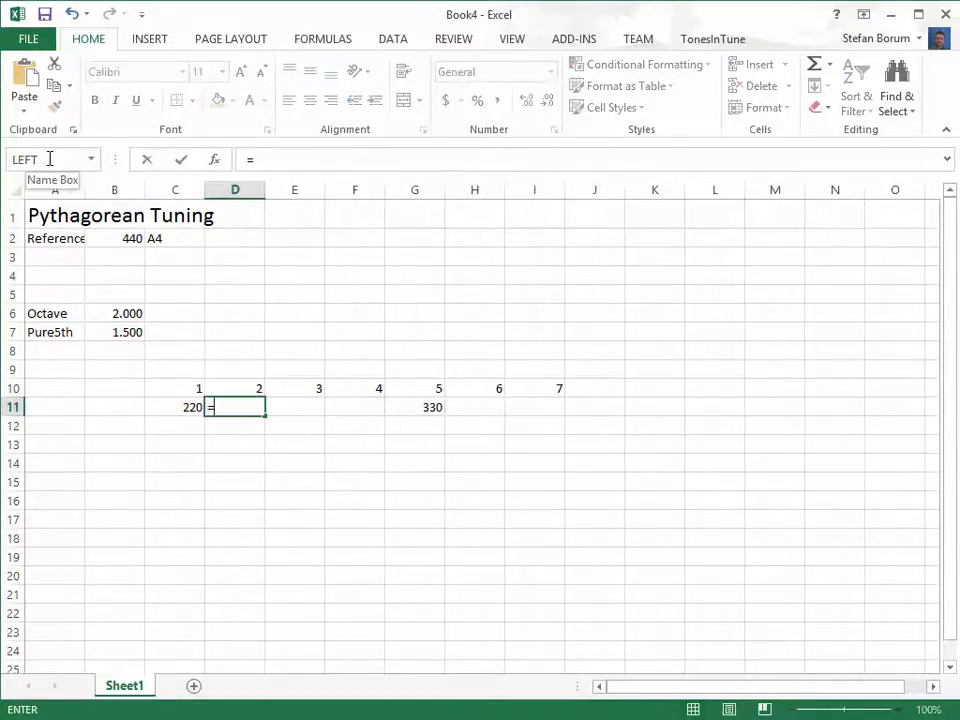
pyautogui.write('g11*pu')
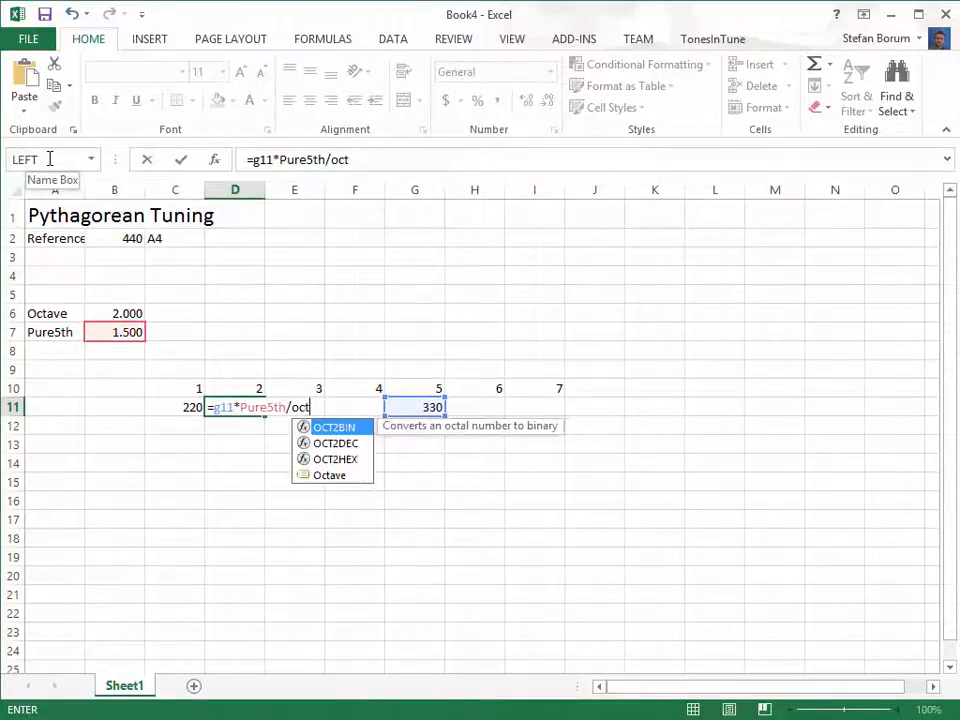
pyautogui.press('Return')
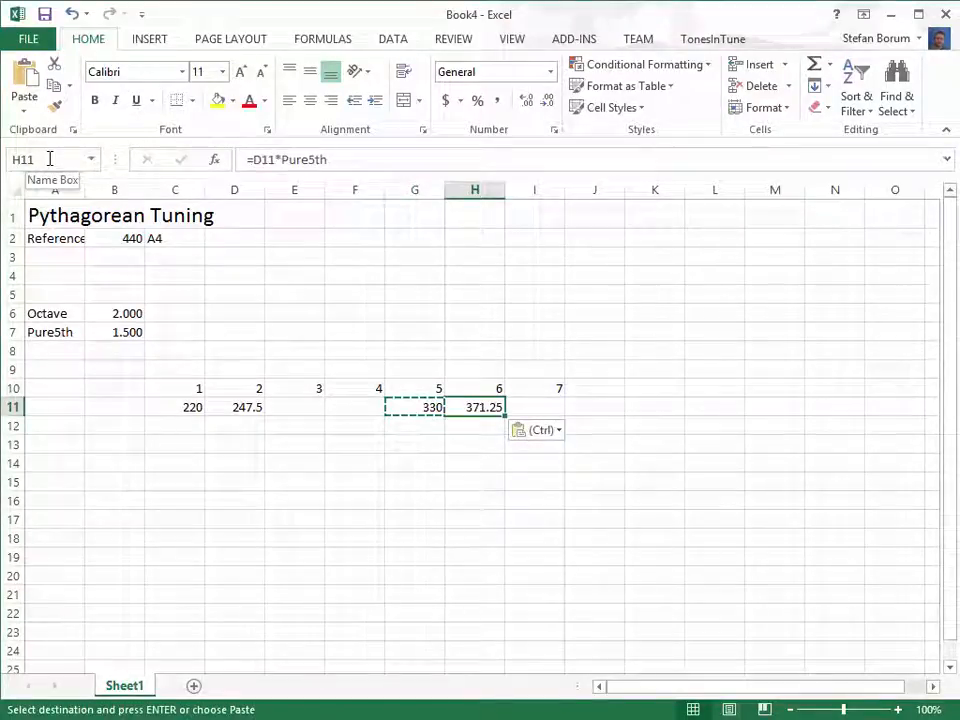
# Step: Copy the fifth formula across row 11, adding =C11*Octave in J11 and =J11/Pure5th in F11
pyautogui.click(234, 407)
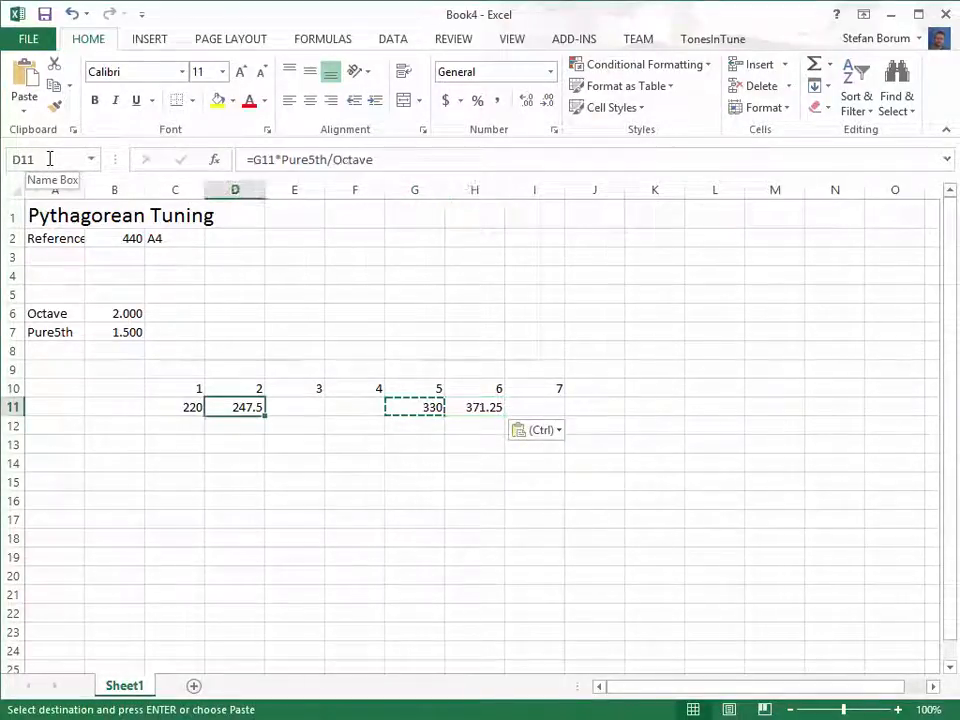
pyautogui.click(294, 406)
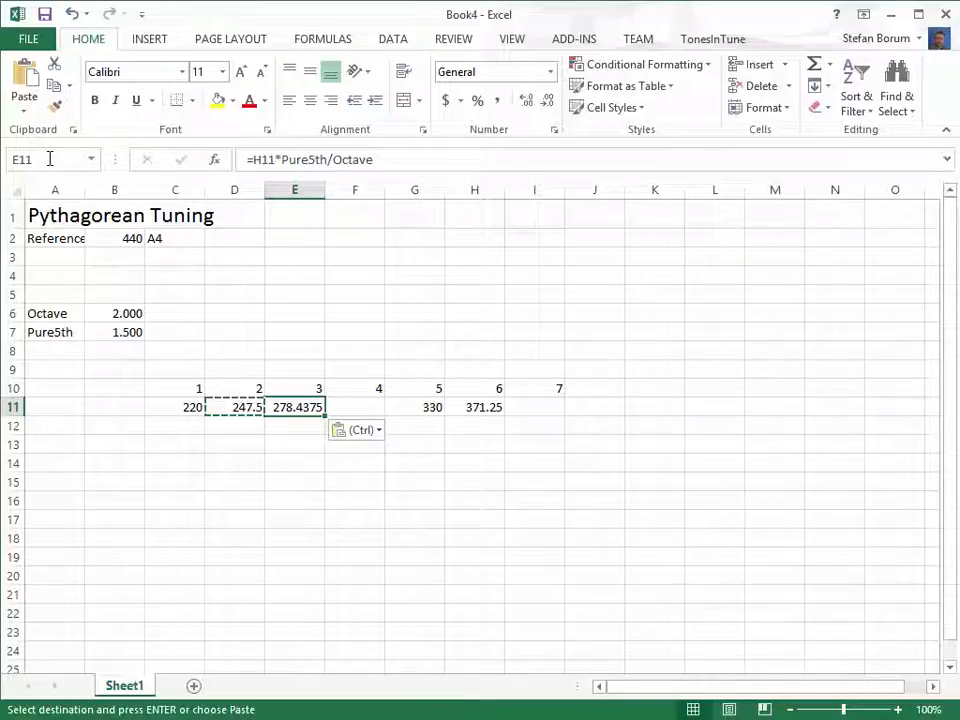
pyautogui.click(534, 406)
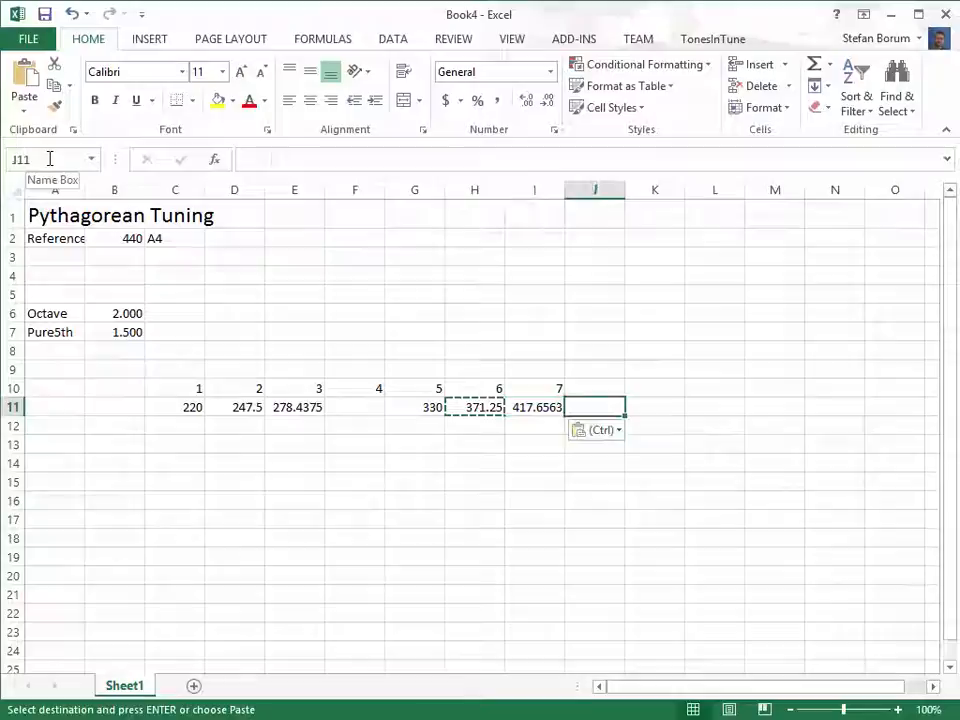
pyautogui.write('=c11*')
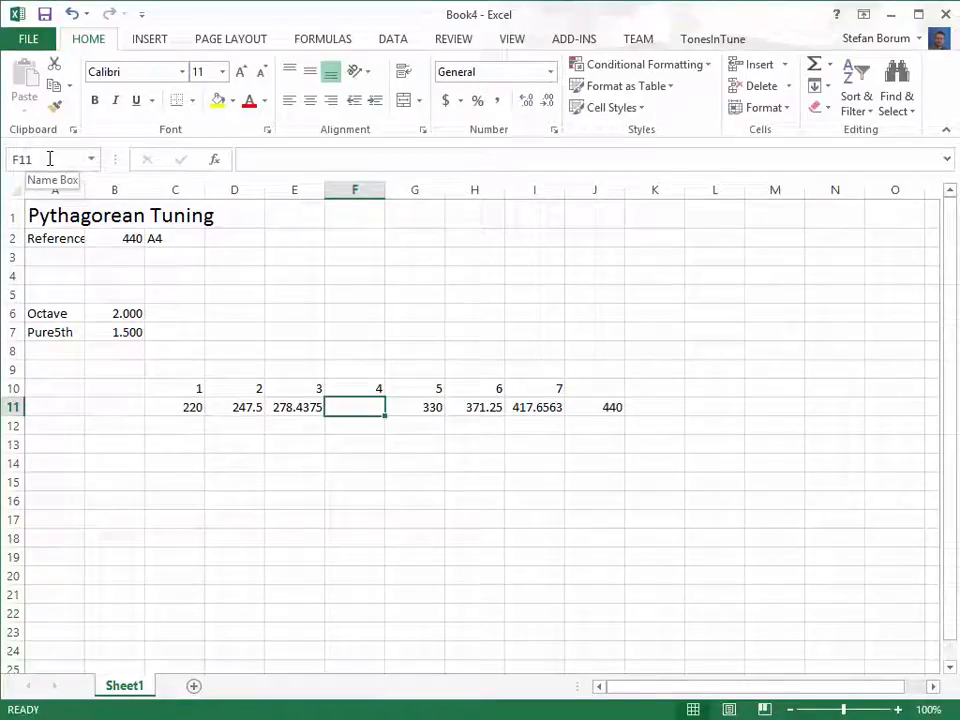
pyautogui.write('=j11/Pure5th')
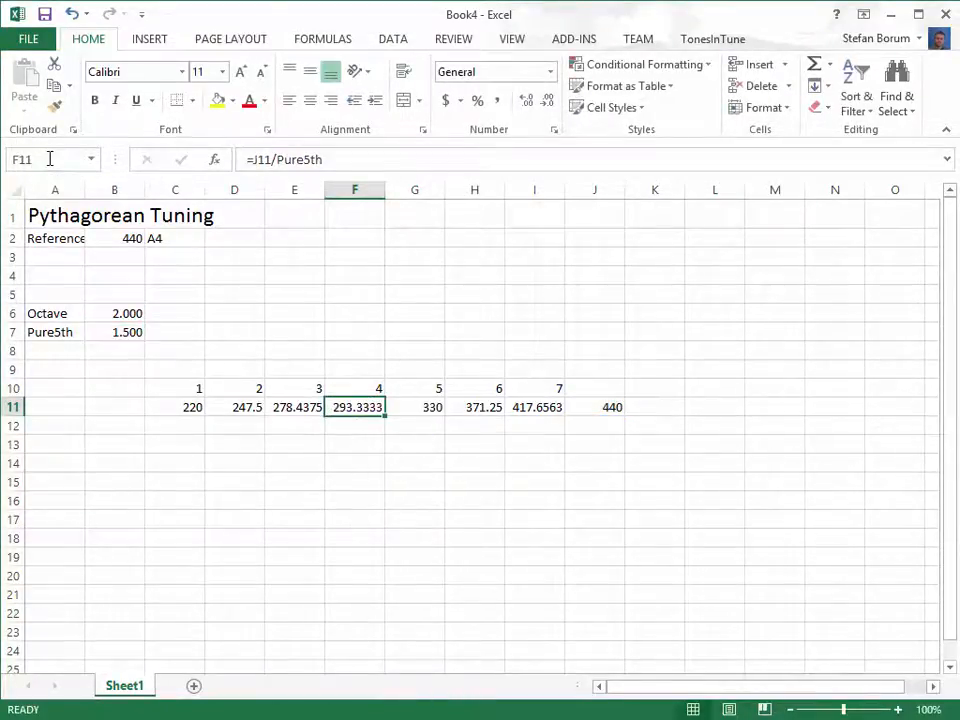
# Step: Enter note names A0 through G#0 and A0 in C10:J10 and centre them
pyautogui.moveTo(192, 407); pyautogui.dragTo(537, 407)
pyautogui.write('A0')
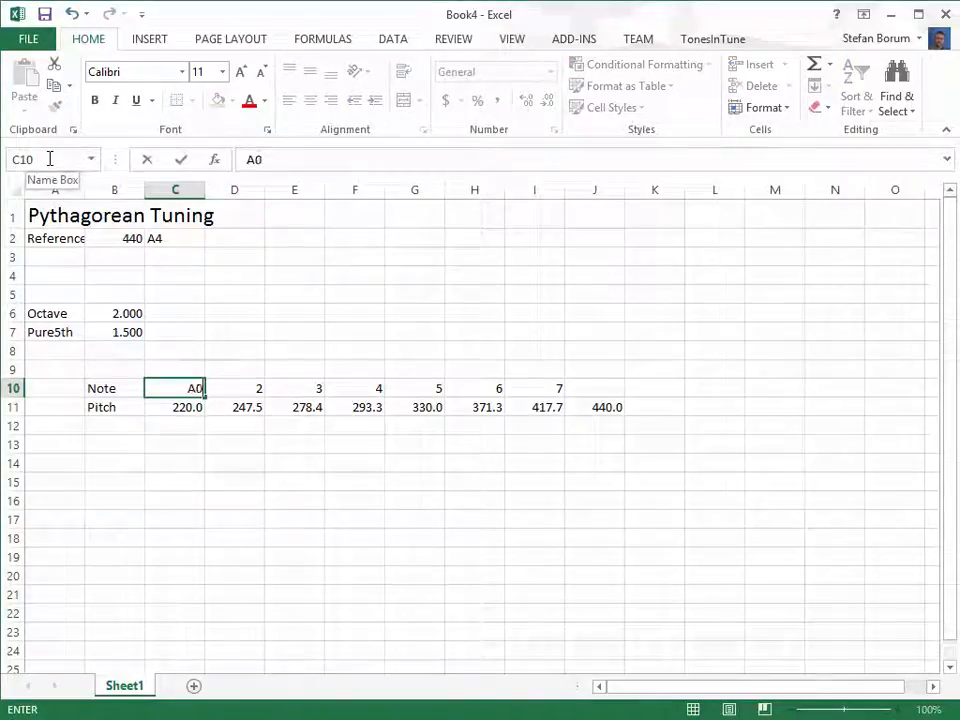
pyautogui.doubleClick(175, 388)
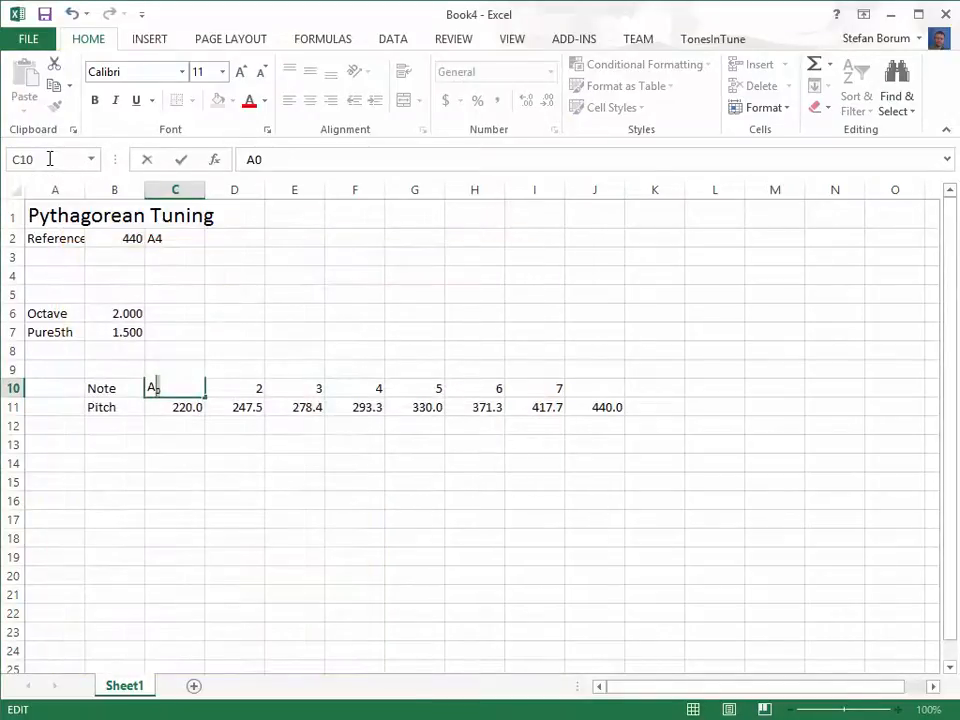
pyautogui.moveTo(153, 390); pyautogui.dragTo(497, 390)
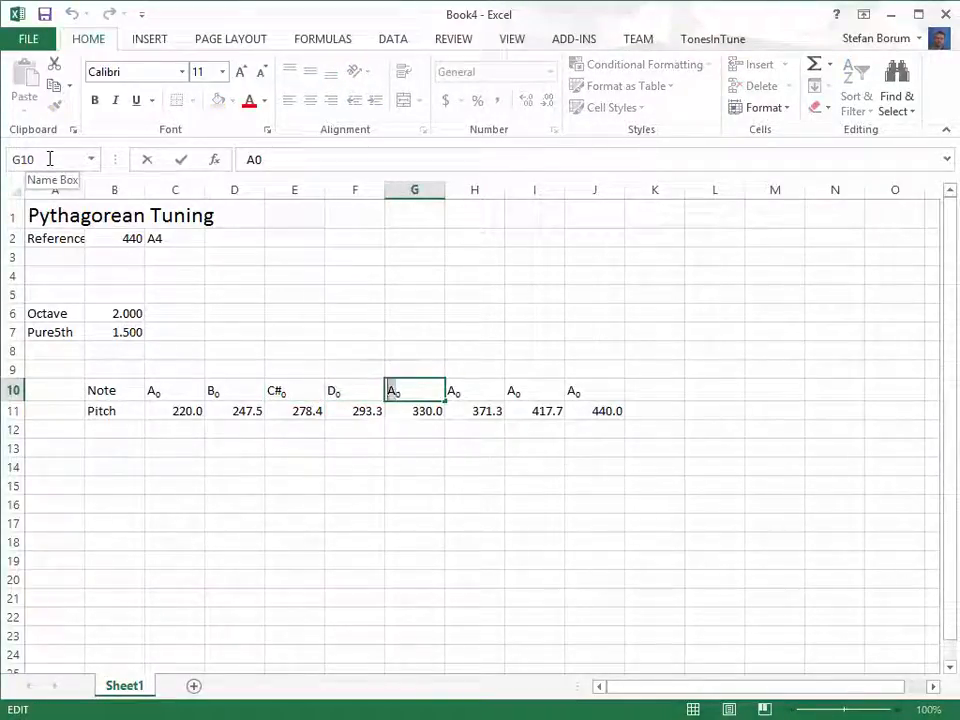
pyautogui.click(474, 390)
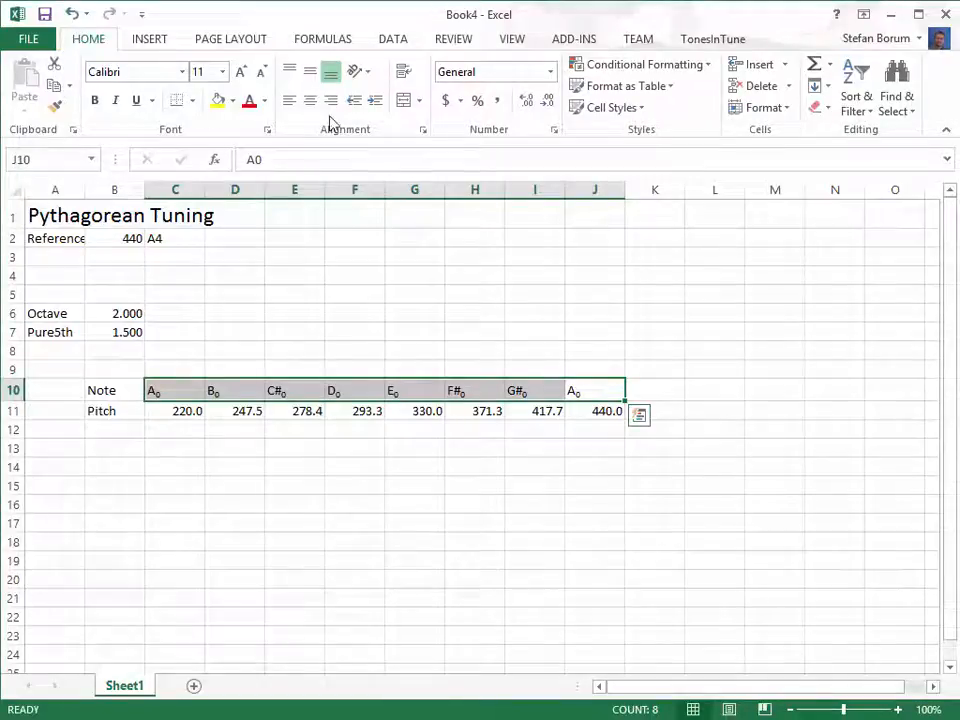
pyautogui.click(310, 99)
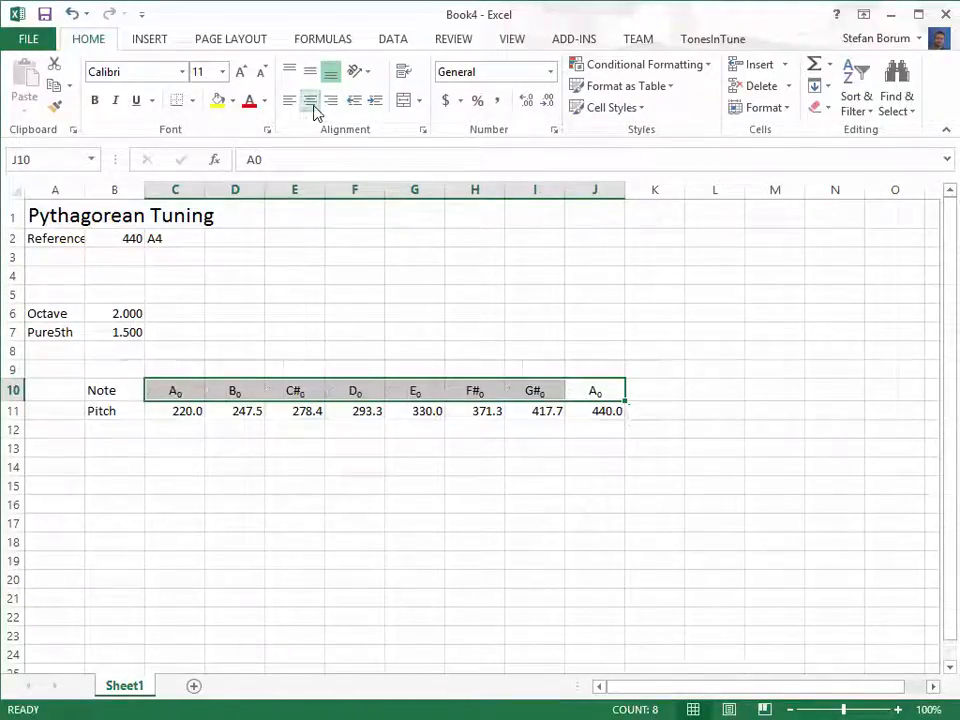
pyautogui.click(54, 390)
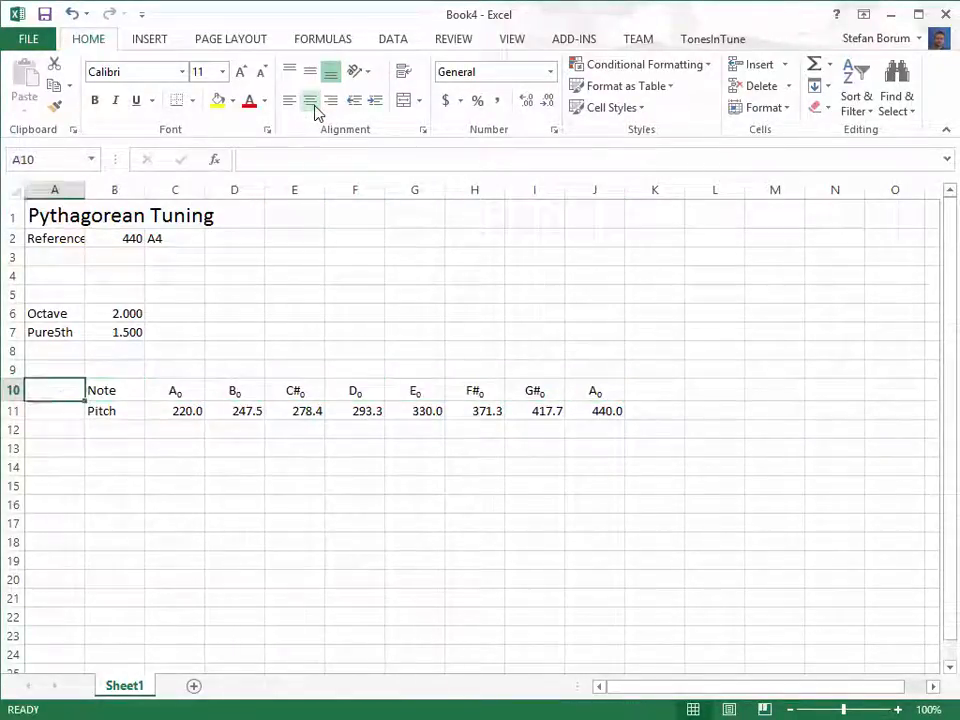
pyautogui.click(54, 257)
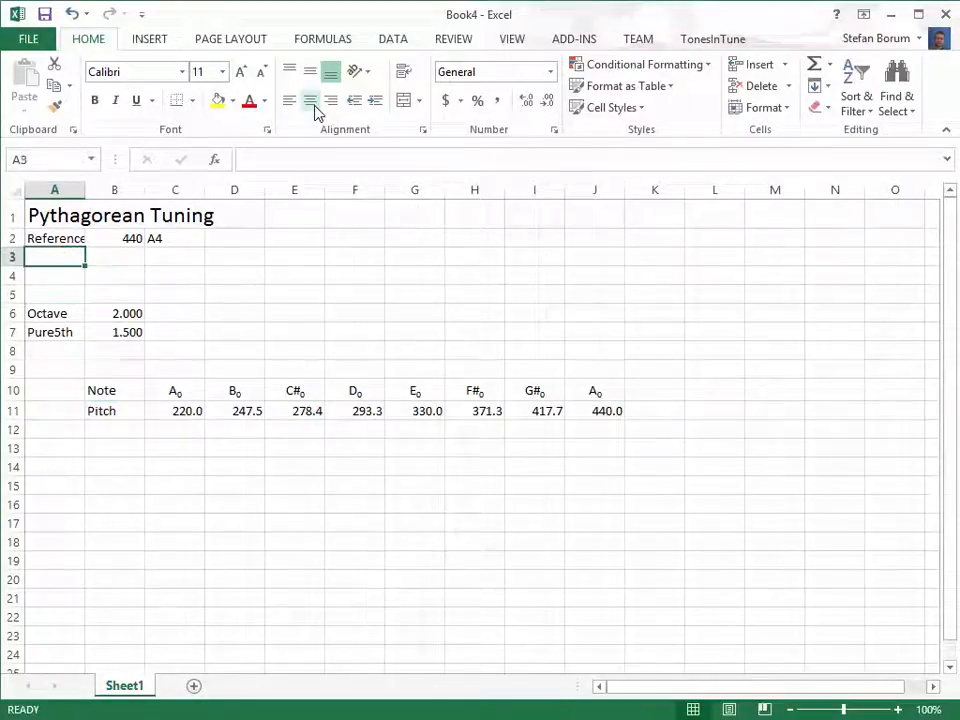
# Step: Add a Duration label with value 1 in named cell B3, and a Time heading starting at 0
pyautogui.write('Duration')
pyautogui.click(115, 257)
pyautogui.write('1')
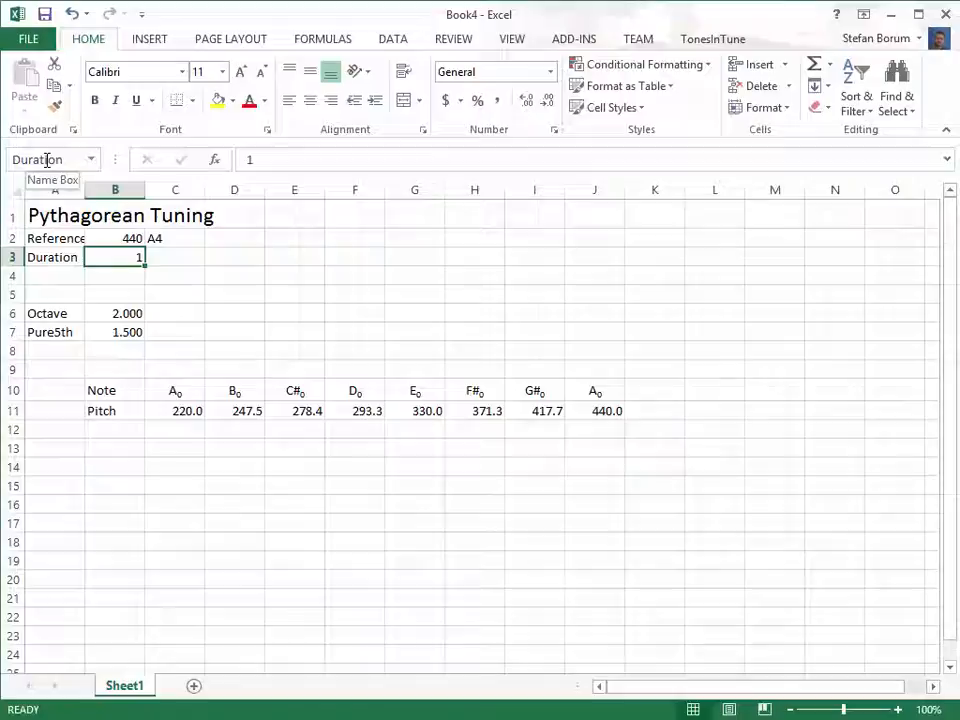
pyautogui.click(55, 410)
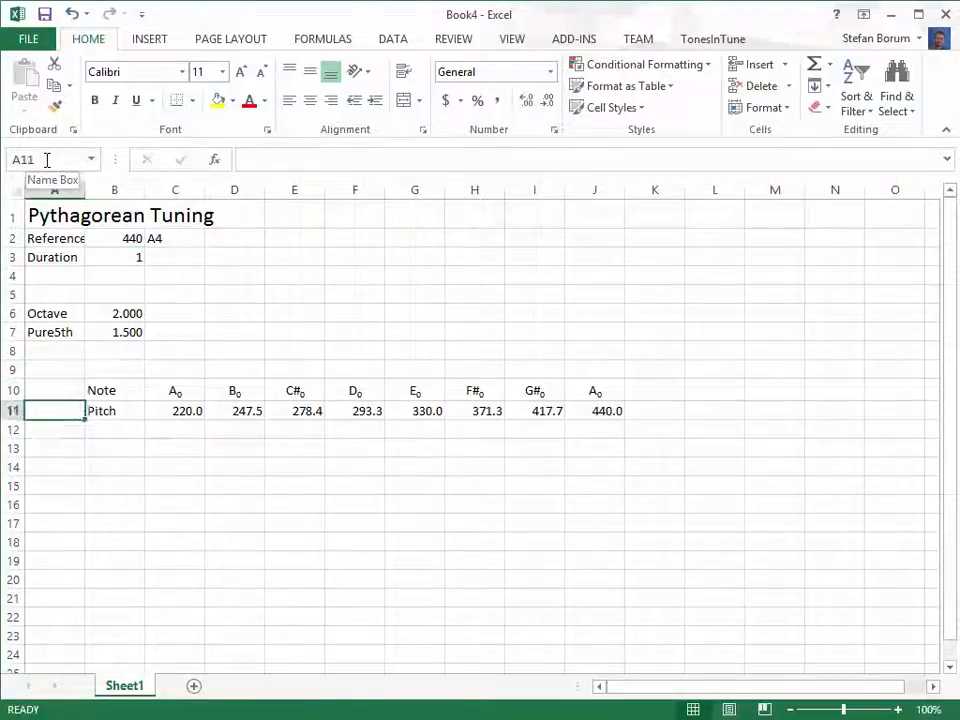
pyautogui.write('Time')
pyautogui.click(55, 448)
pyautogui.write('0')
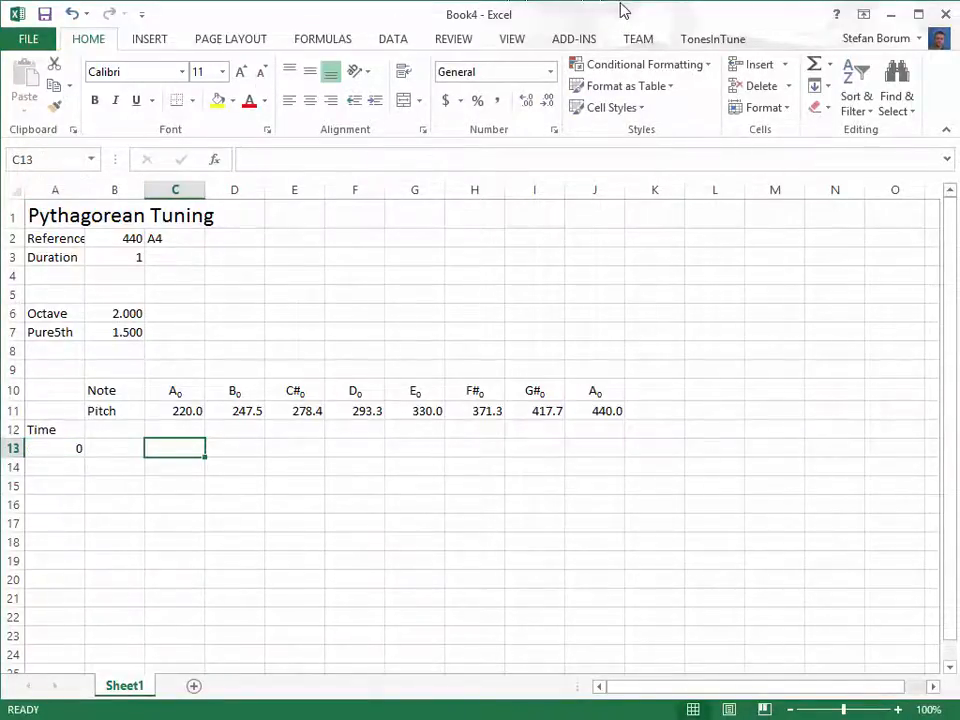
# Step: Insert a Note Event at C13 with pitch =C$11, start =$A13 and duration =Duration
pyautogui.click(712, 38)
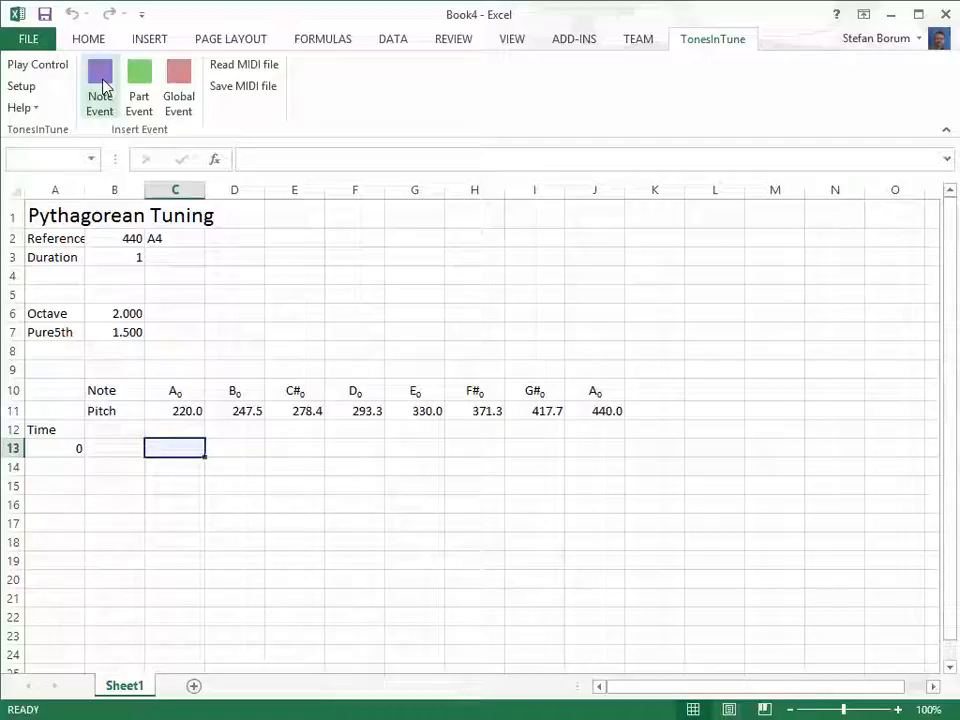
pyautogui.write('=c$11')
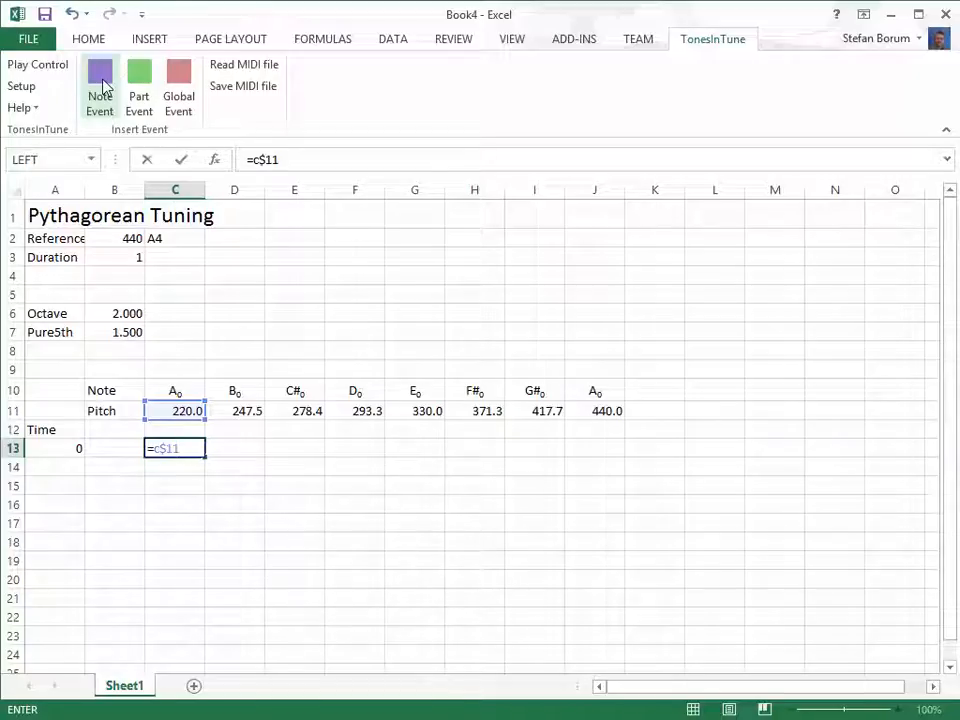
pyautogui.press('Return')
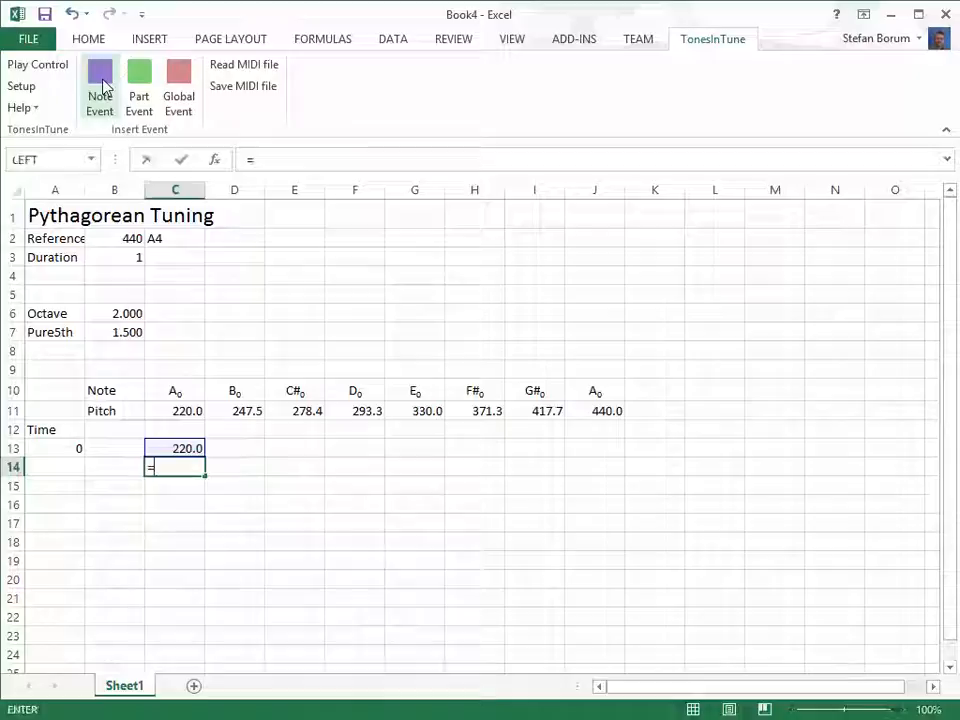
pyautogui.write('=$a13')
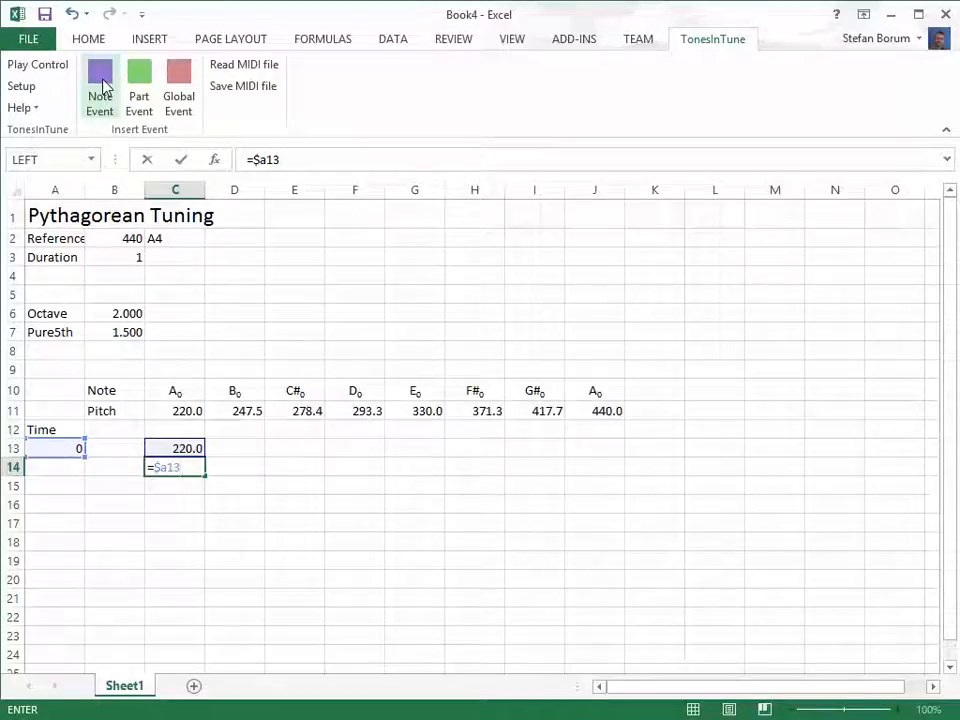
pyautogui.press('Return')
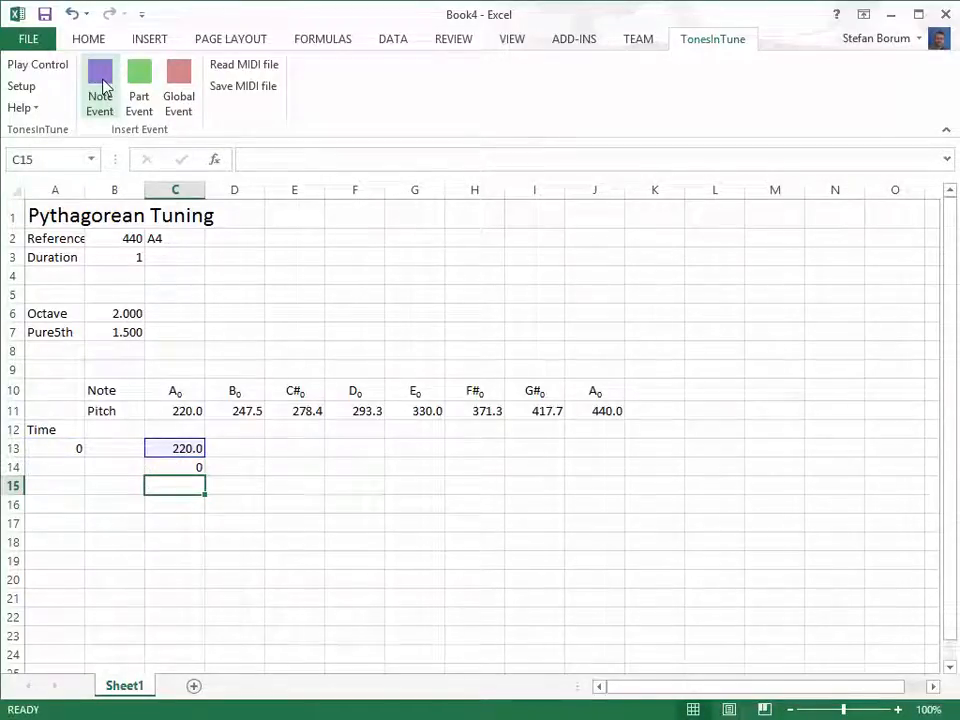
pyautogui.write('=dur')
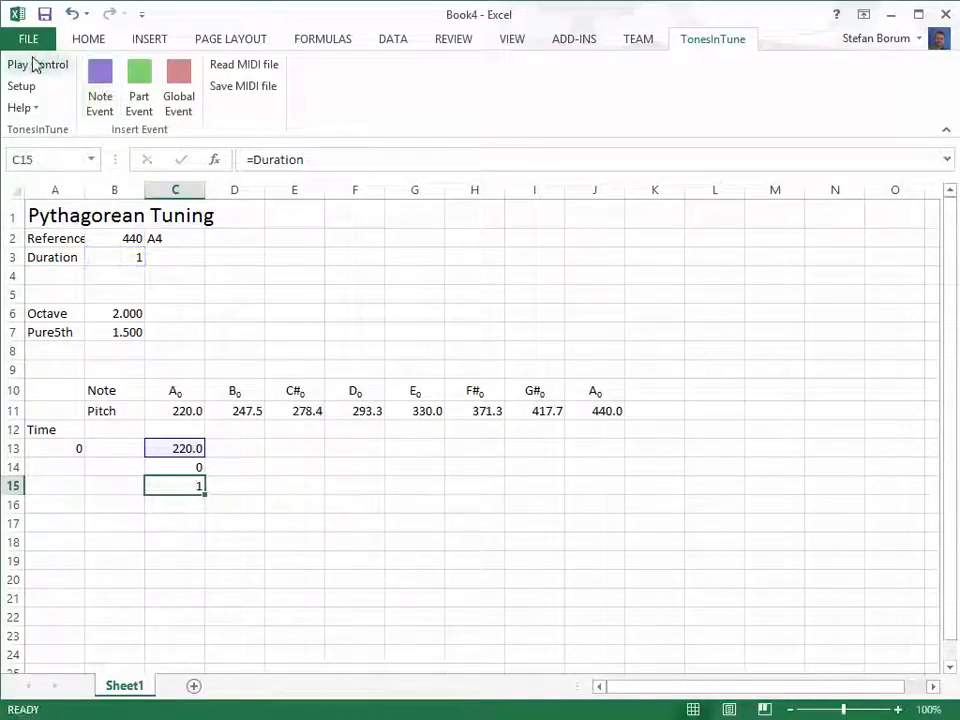
# Step: Open the TonesInTune Play Control panel, hide its event list, and move it right
pyautogui.click(38, 64)
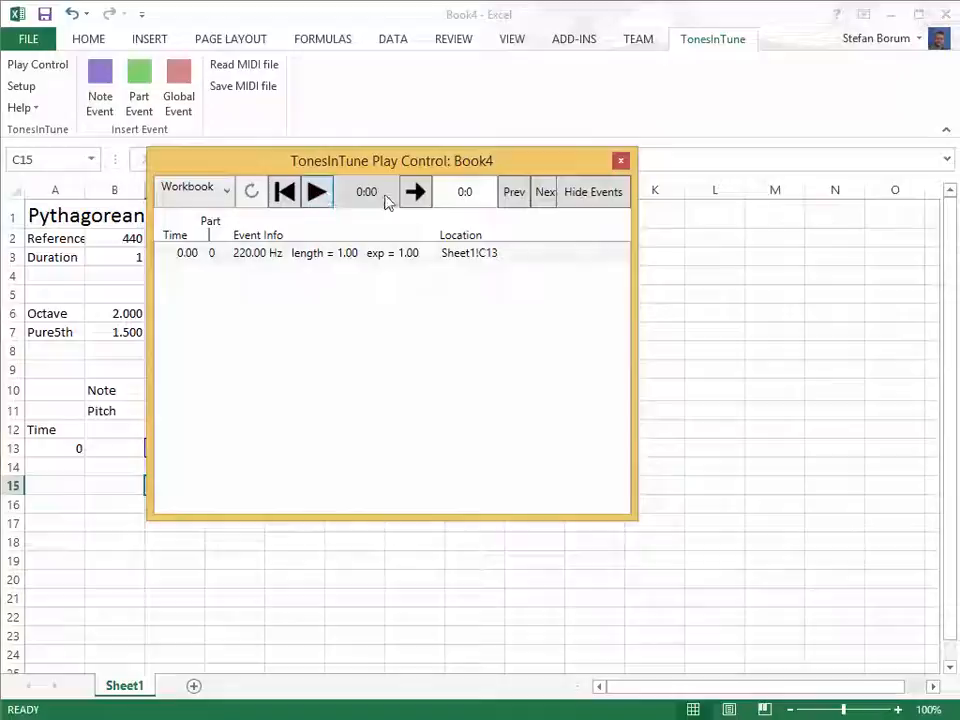
pyautogui.click(593, 191)
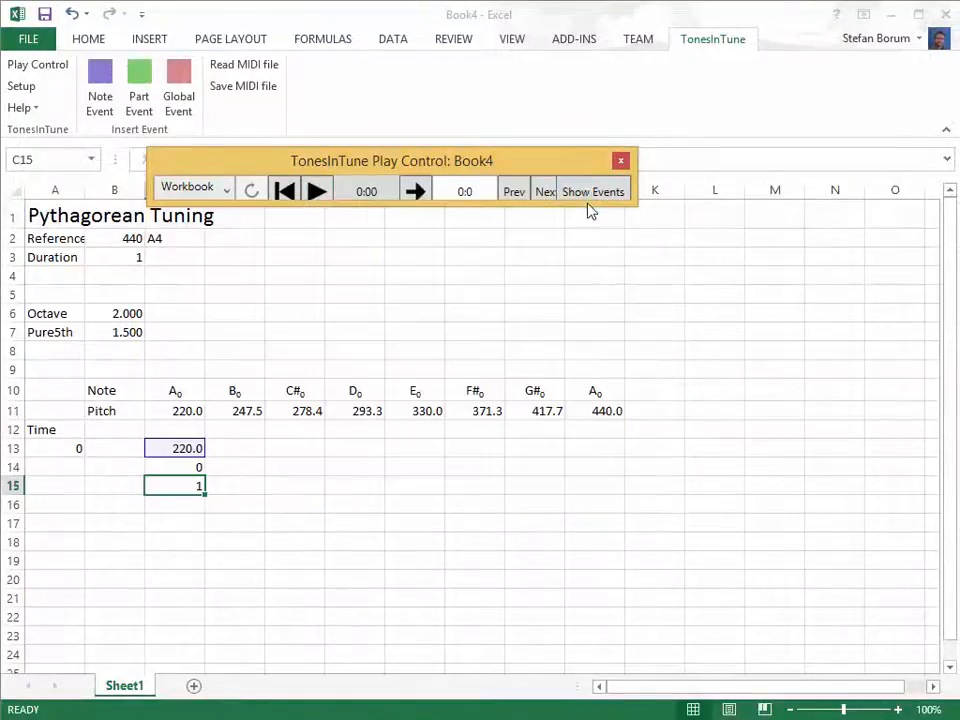
pyautogui.moveTo(390, 160); pyautogui.dragTo(483, 188)
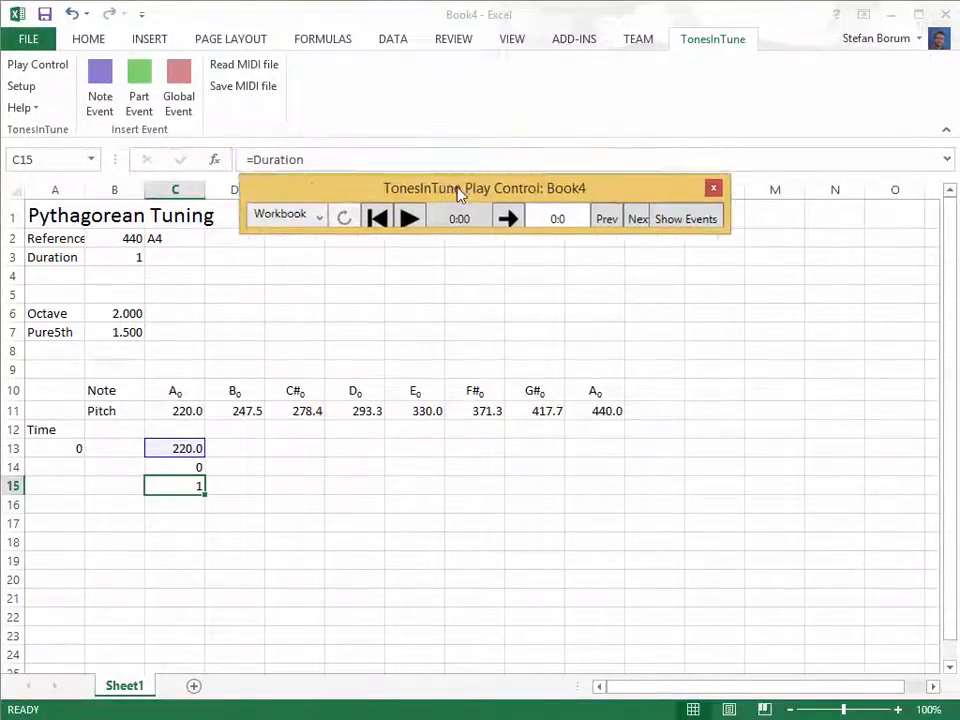
pyautogui.moveTo(483, 188); pyautogui.dragTo(711, 250)
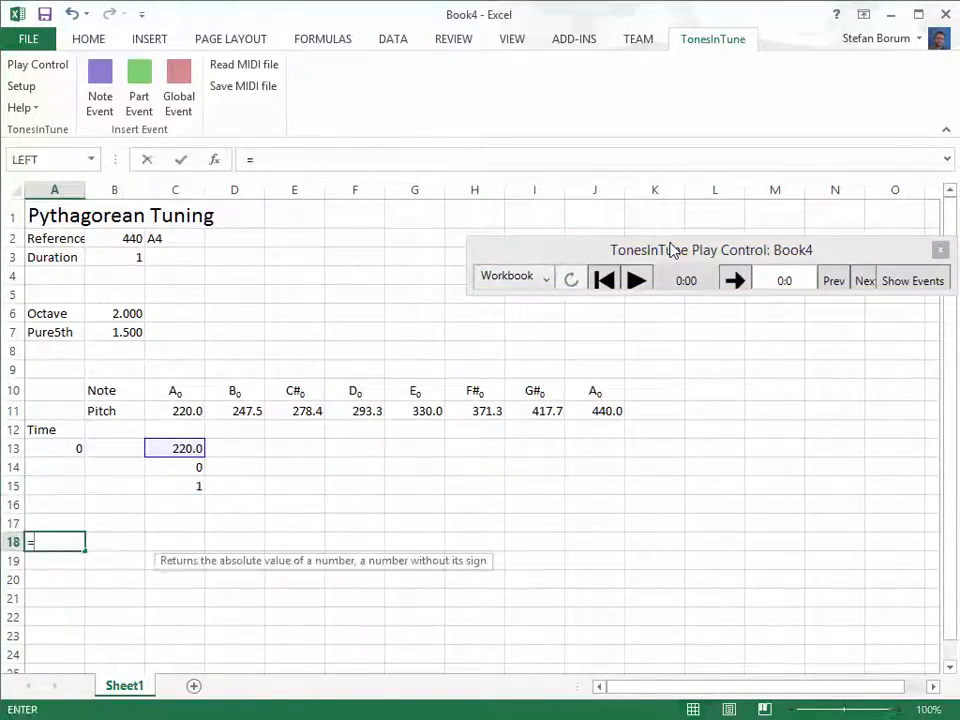
# Step: Fill times with =A13+Duration, copy the note event to D18, and trace its precedents
pyautogui.write('=a13+dur')
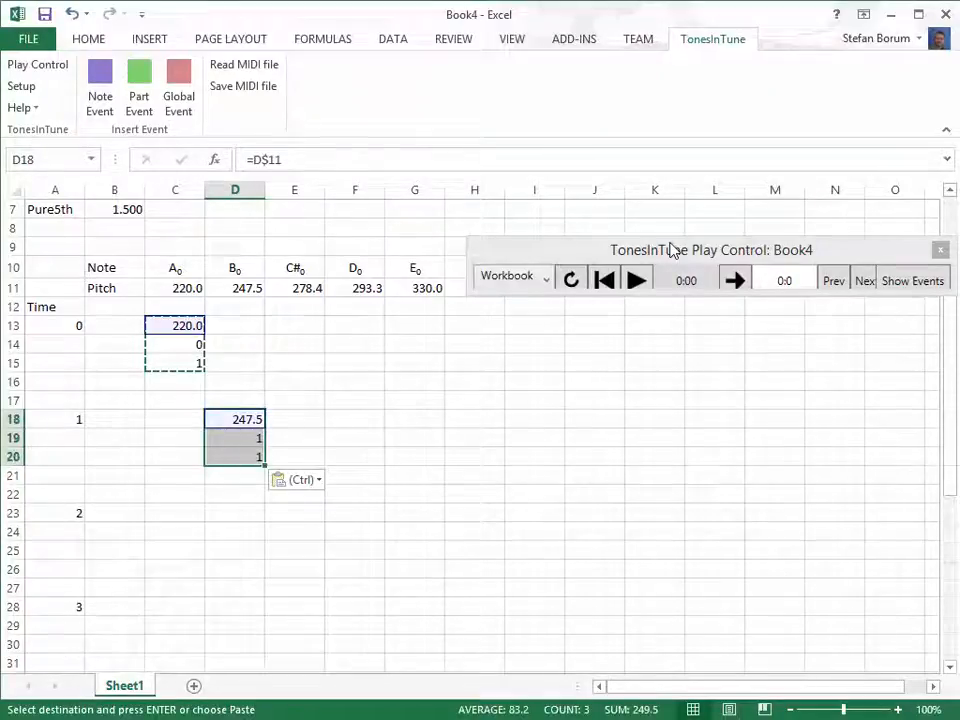
pyautogui.press('alt')
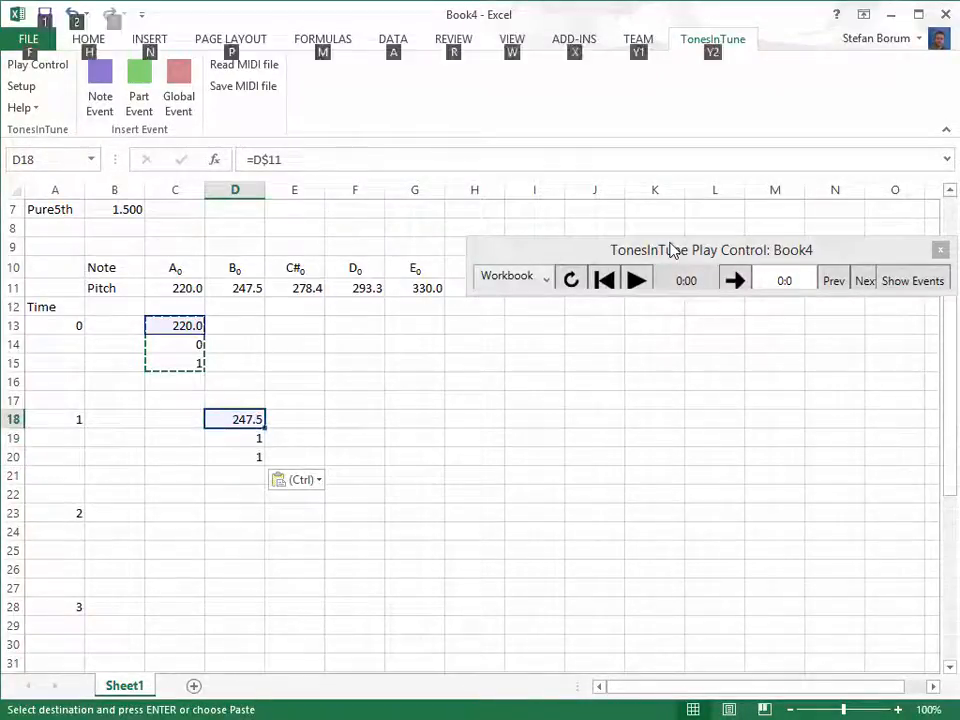
pyautogui.click(322, 38)
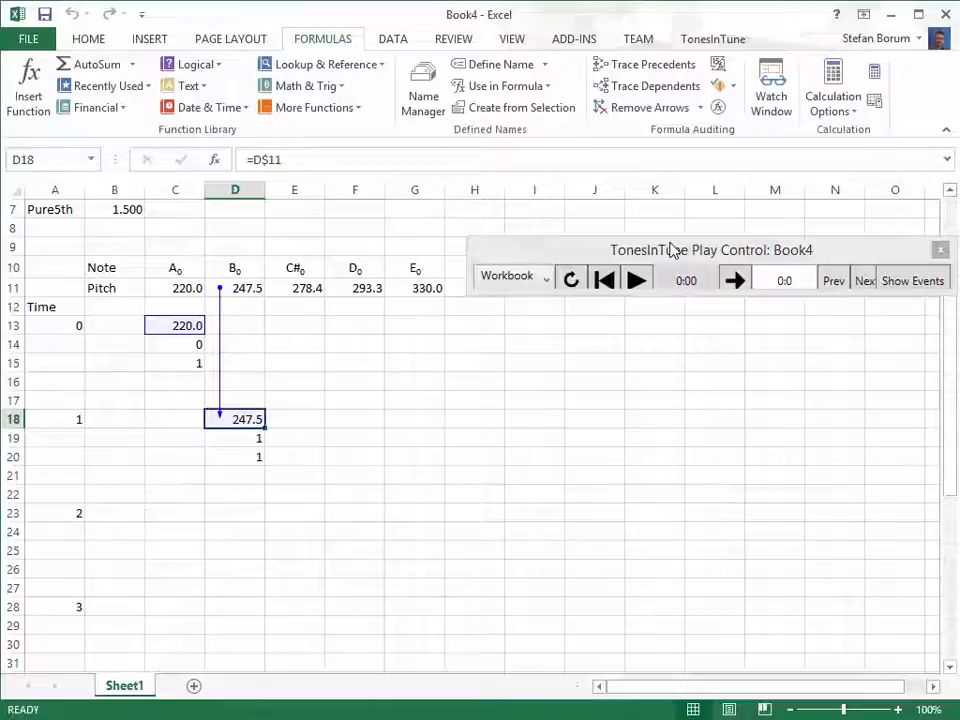
pyautogui.click(235, 437)
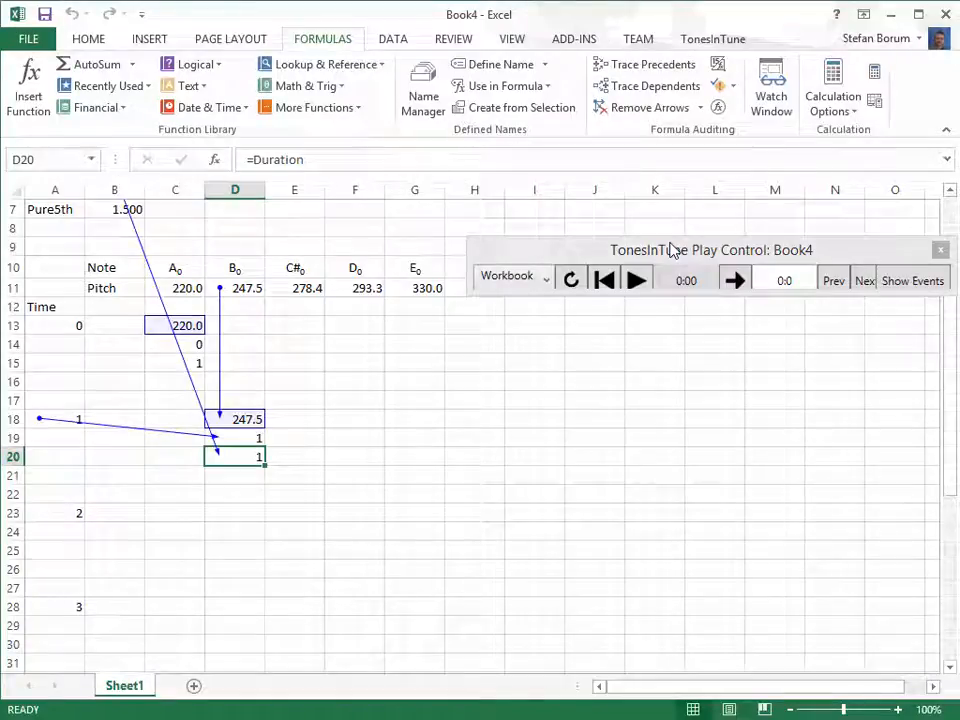
pyautogui.scroll(3)
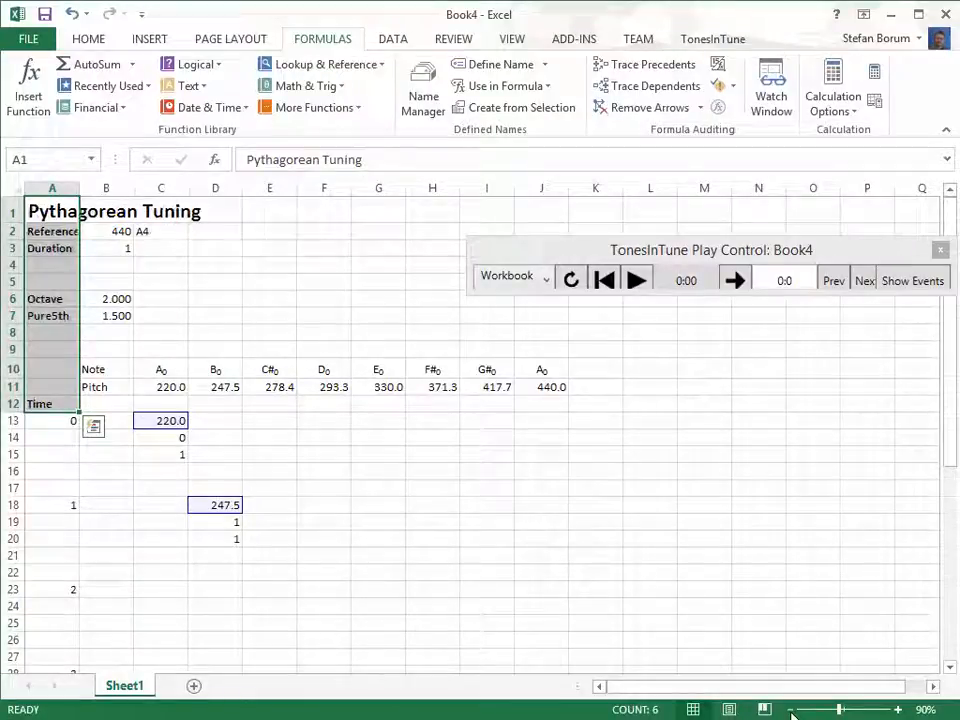
# Step: Bold the labels, extend the Time column to 0–7, and narrow the matrix columns
pyautogui.click(106, 315)
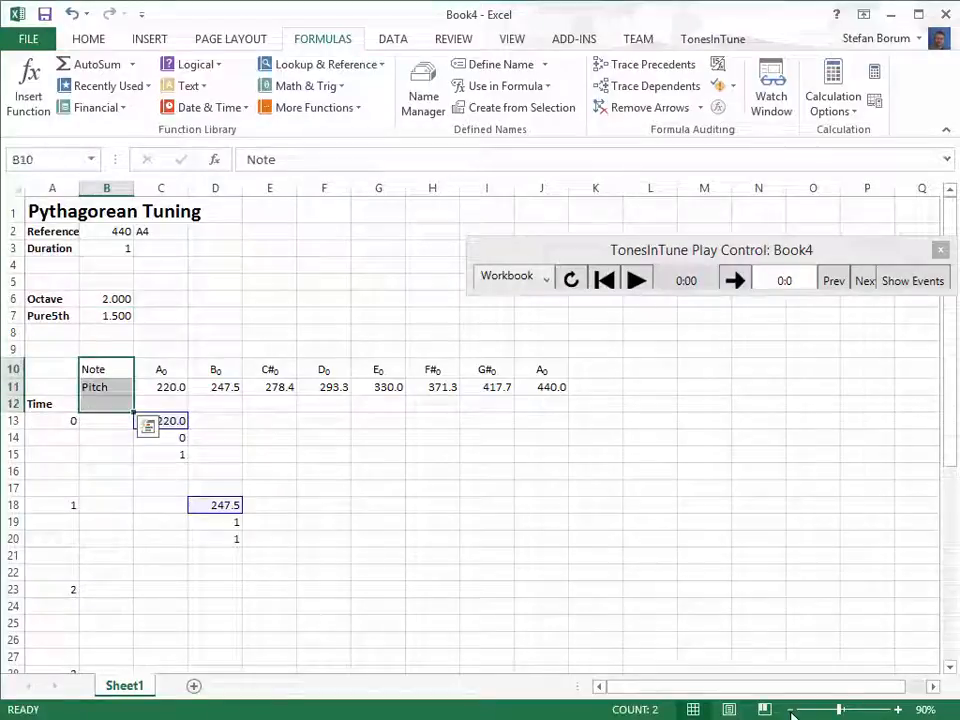
pyautogui.click(52, 437)
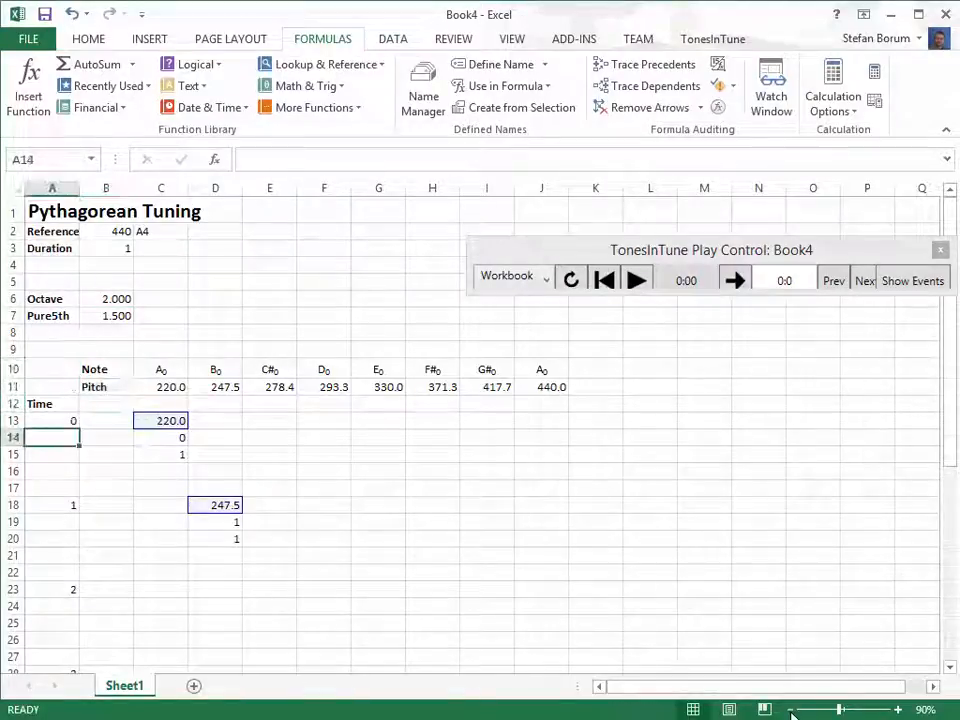
pyautogui.click(88, 38)
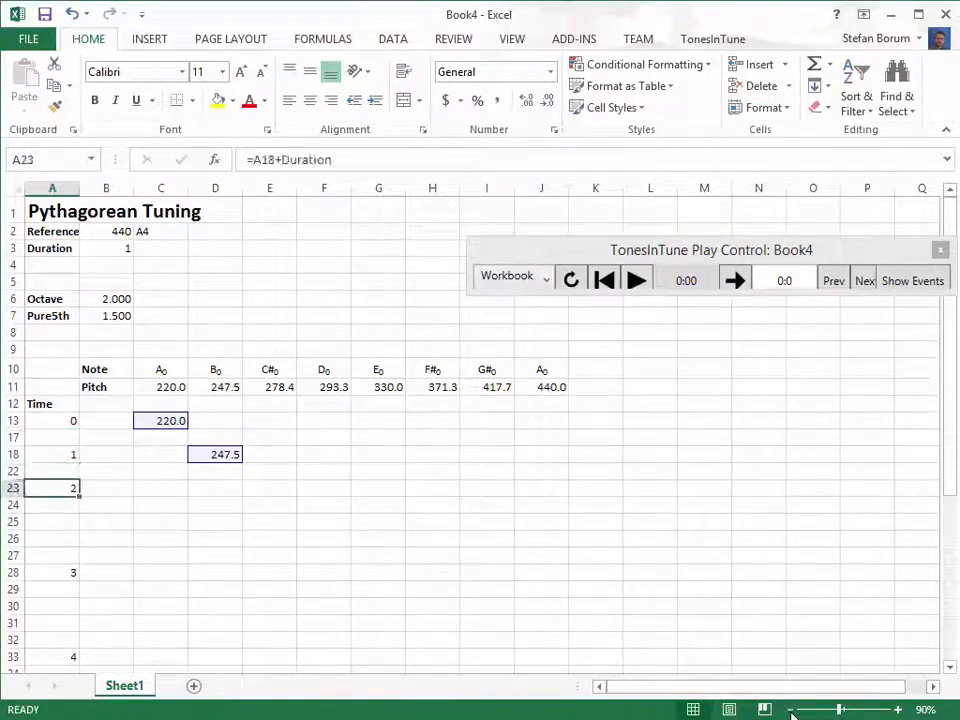
pyautogui.click(762, 107)
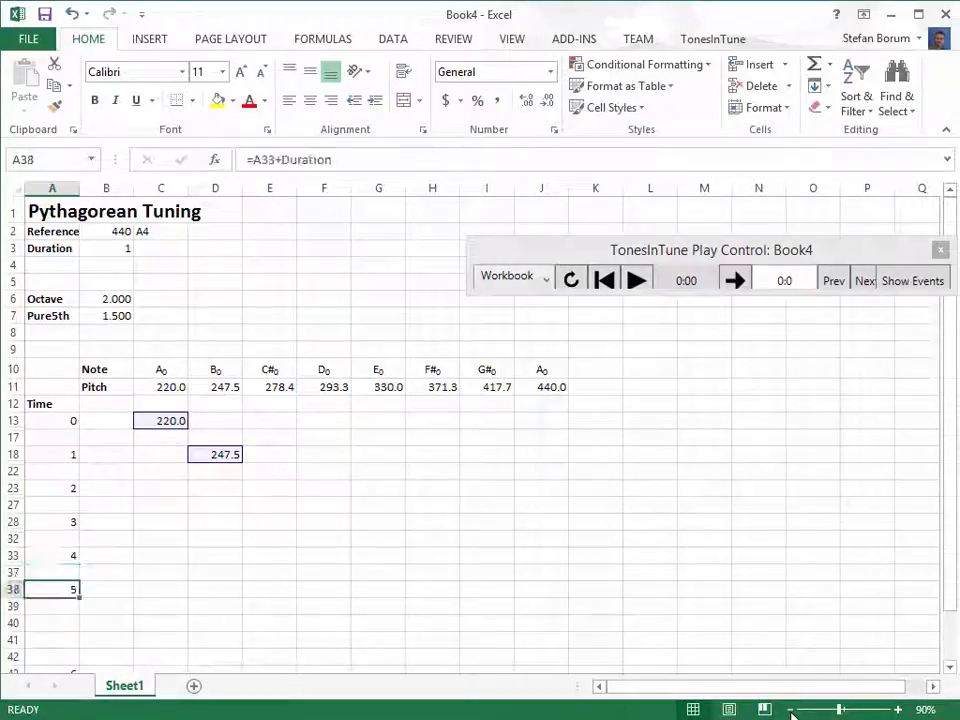
pyautogui.press('Return')
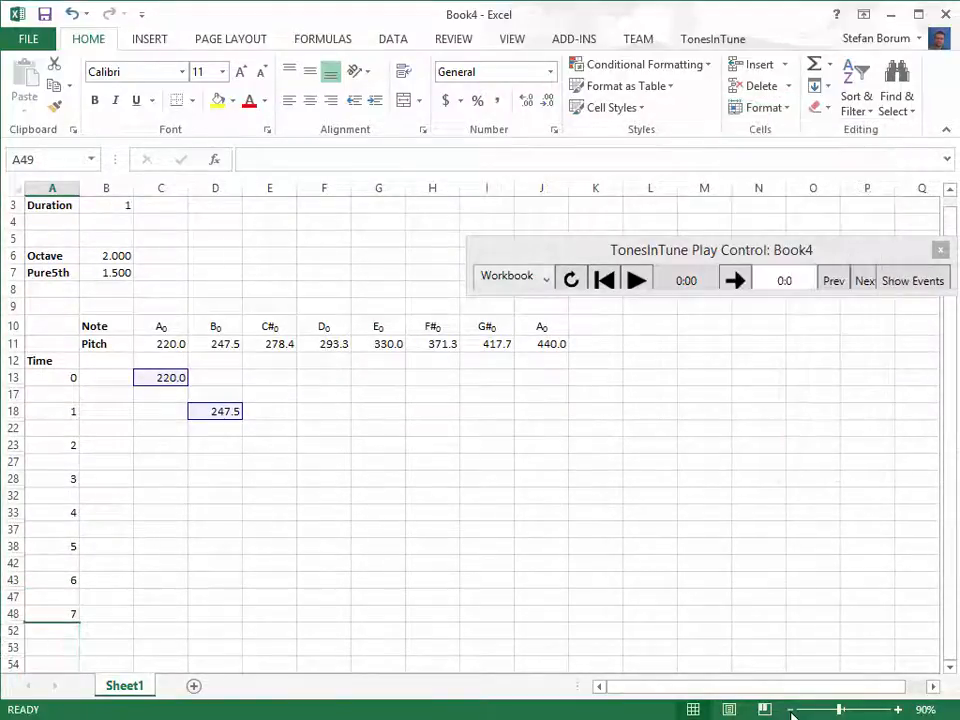
pyautogui.click(541, 613)
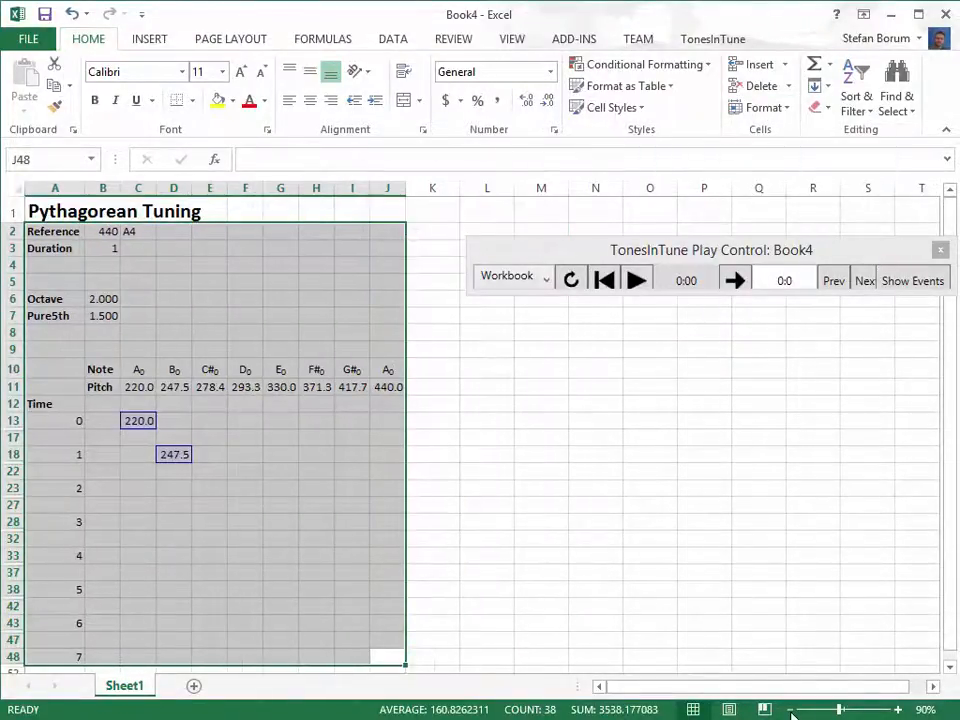
# Step: Autofit columns, fill notes 220.0–440.0 diagonally to J48, play, and select the notes and pitches
pyautogui.click(173, 588)
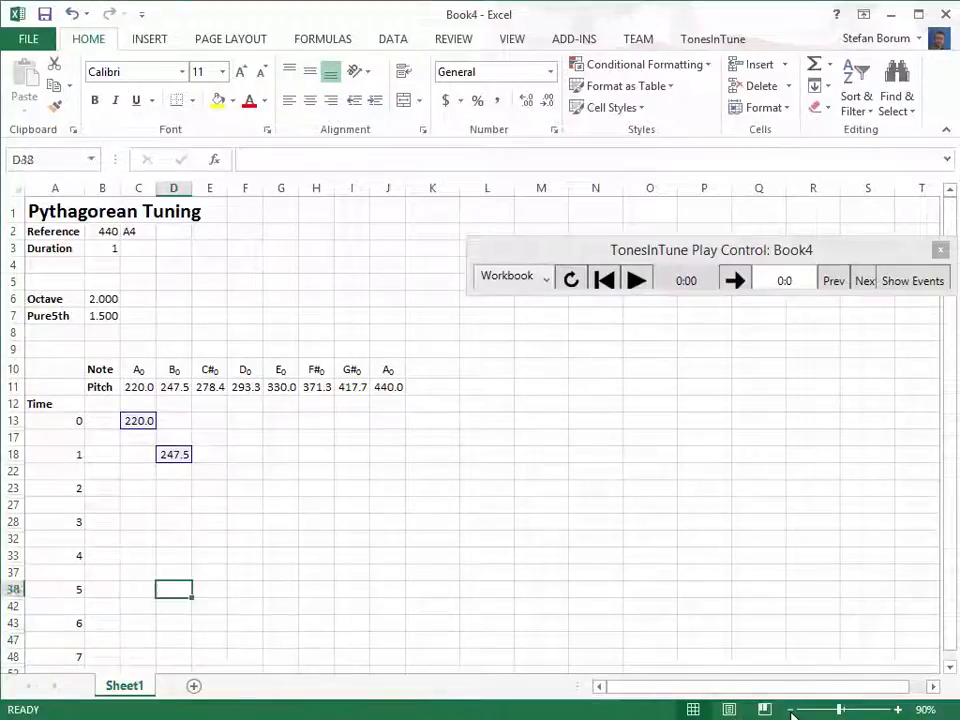
pyautogui.click(173, 470)
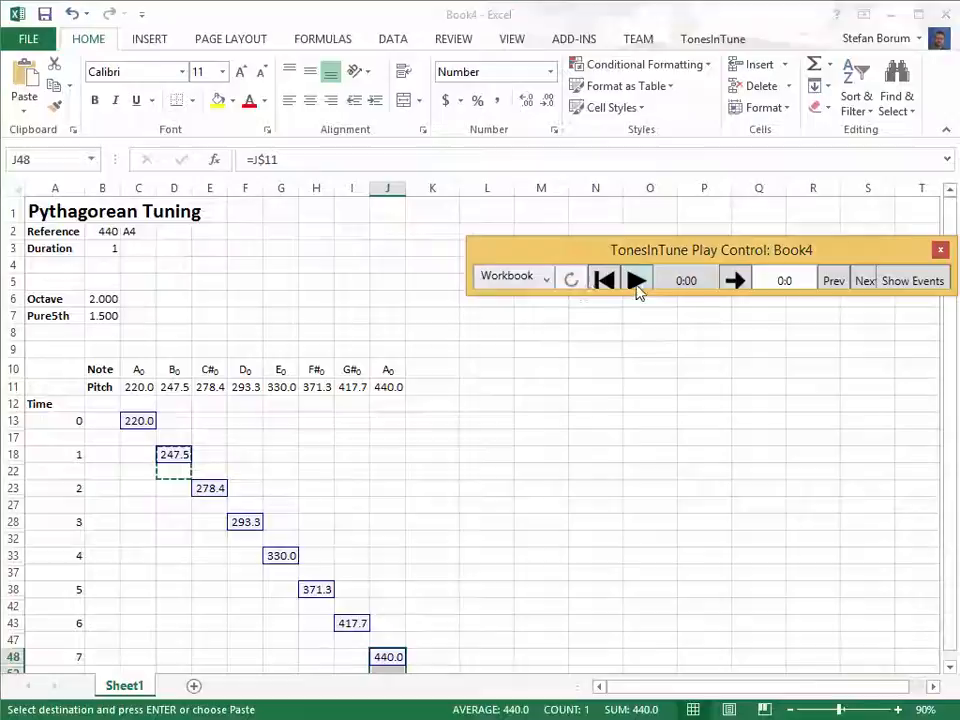
pyautogui.click(637, 279)
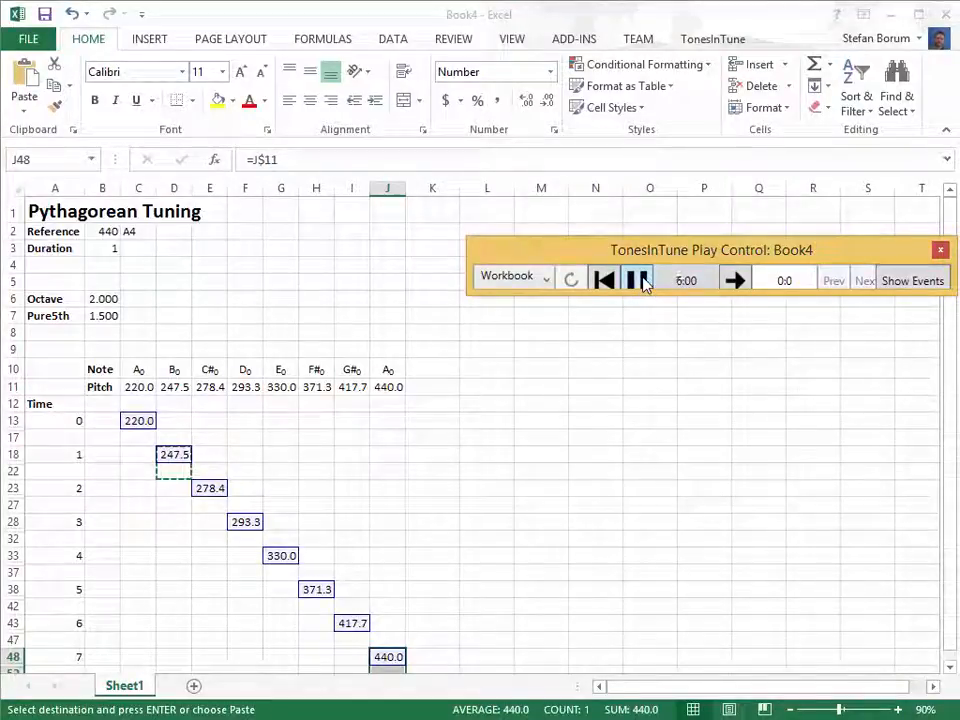
pyautogui.click(637, 280)
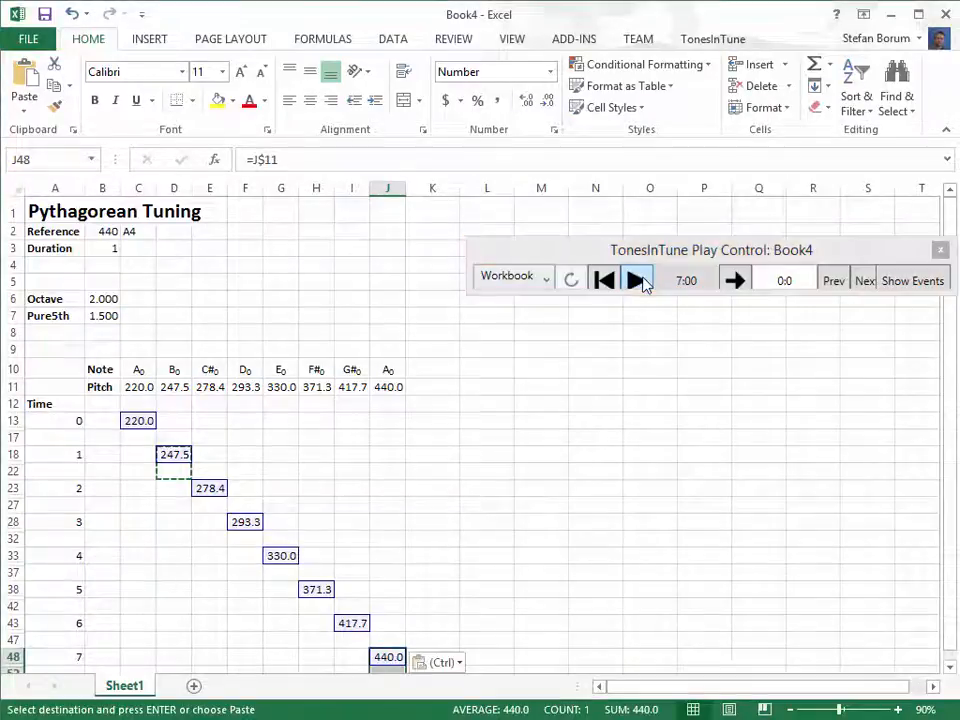
pyautogui.click(387, 488)
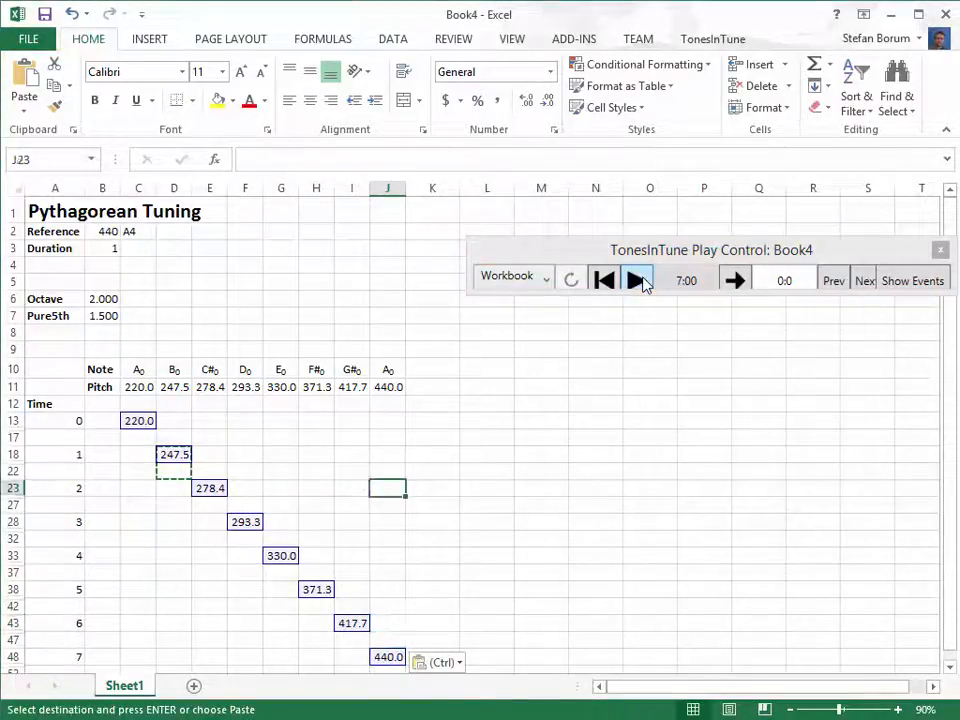
pyautogui.moveTo(245, 369); pyautogui.dragTo(388, 387)
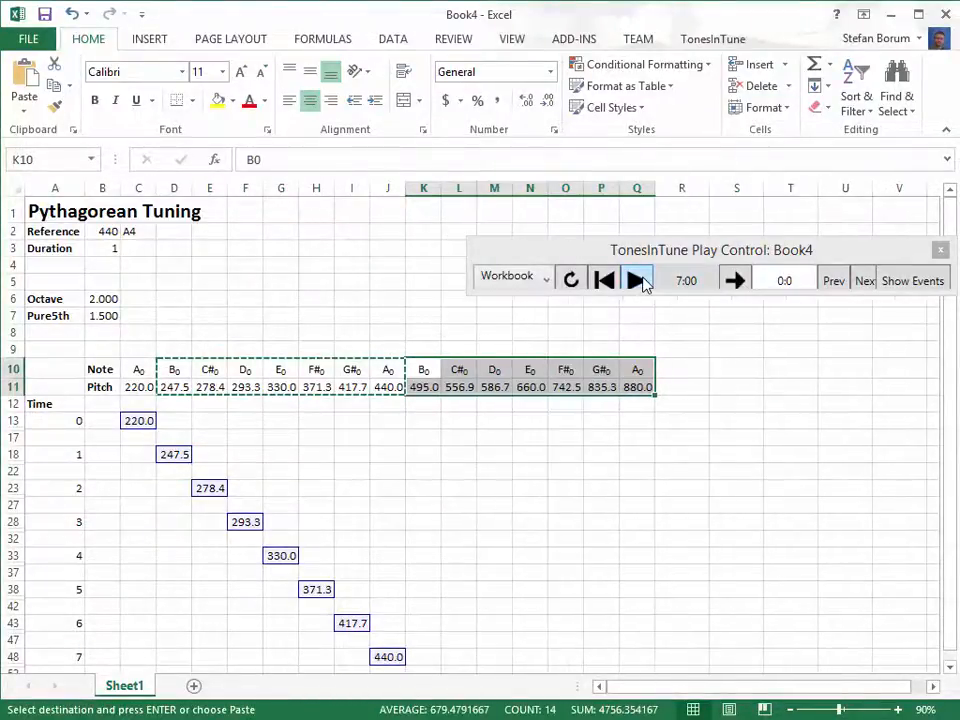
# Step: Add the second octave up to 880.0, stack three-note triads per time step, and play them
pyautogui.click(138, 387)
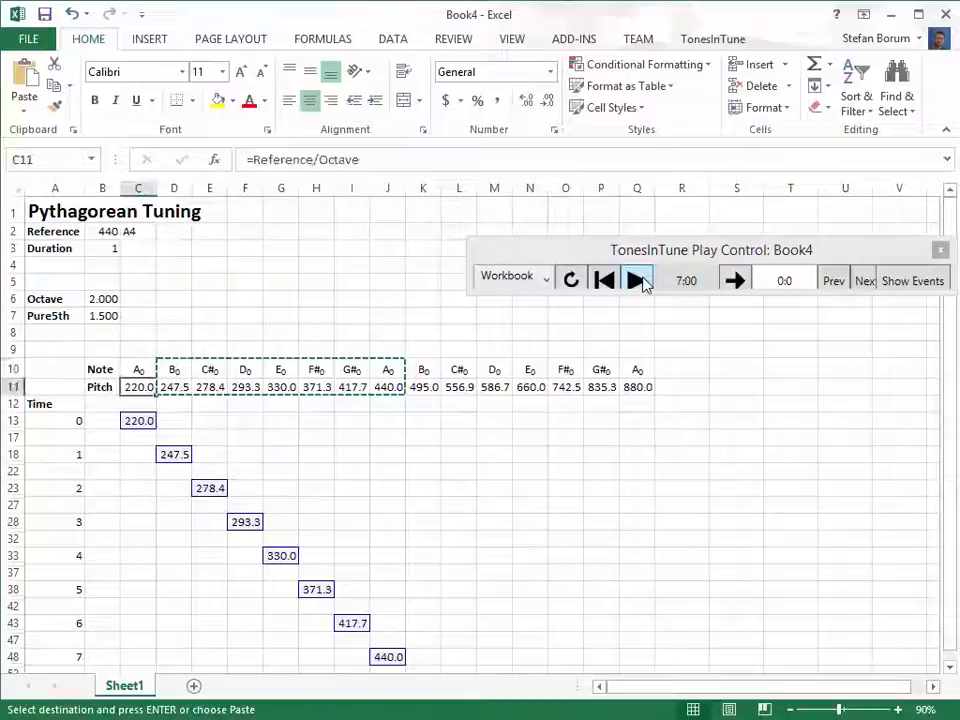
pyautogui.click(174, 420)
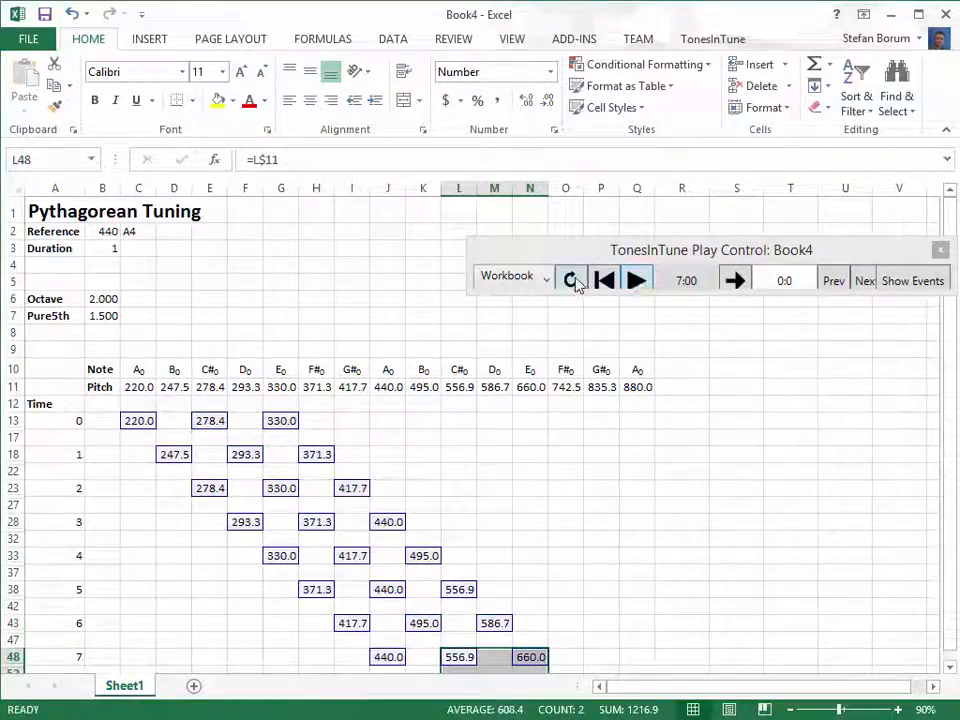
pyautogui.click(636, 280)
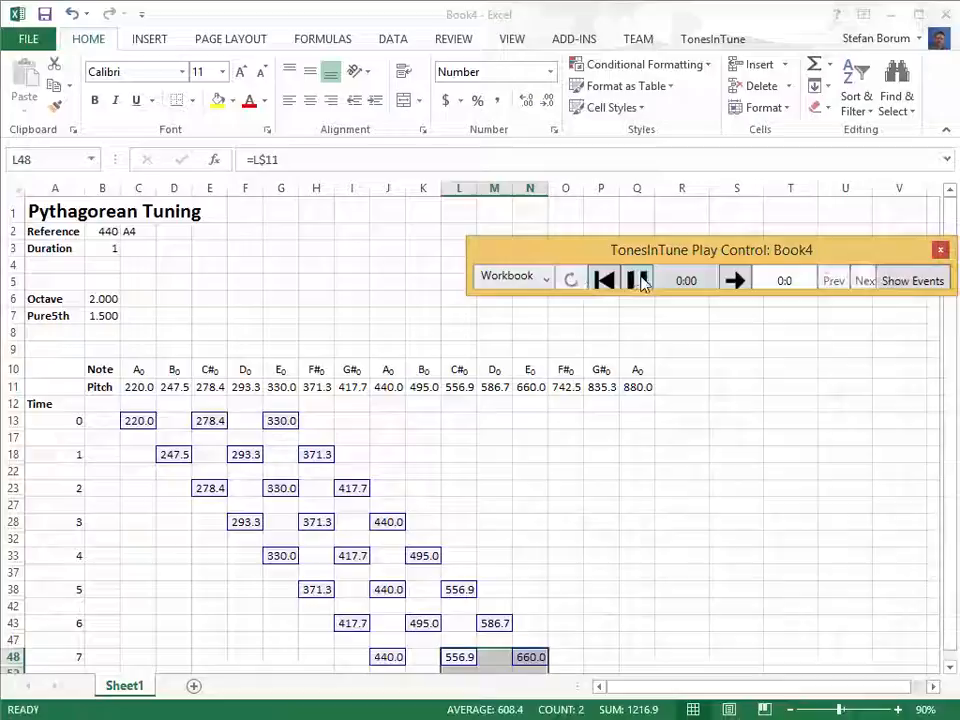
pyautogui.click(637, 279)
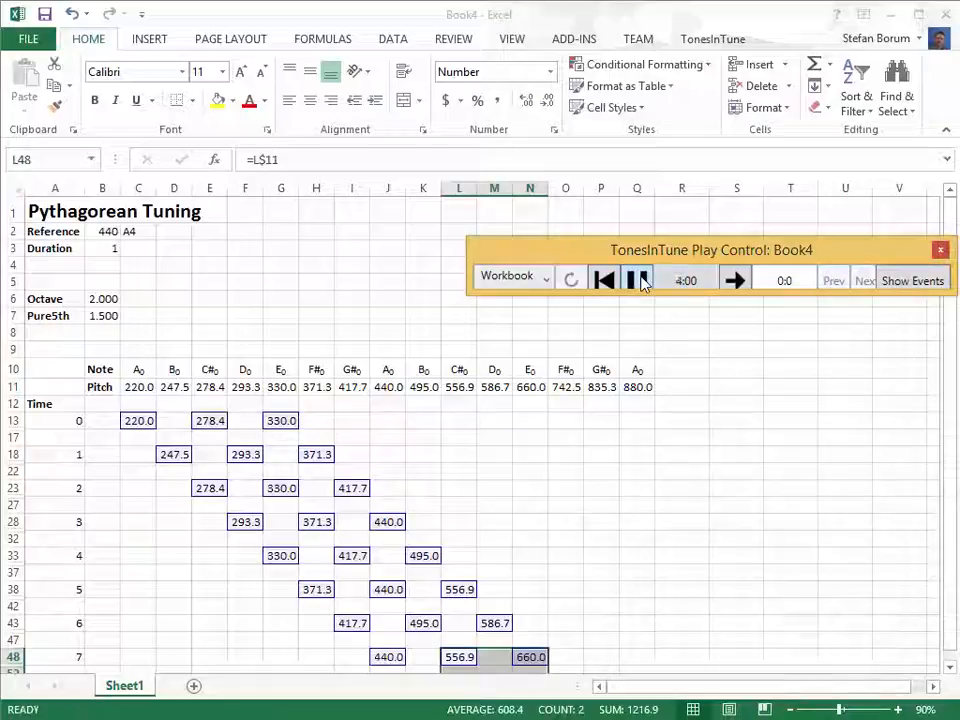
pyautogui.click(637, 279)
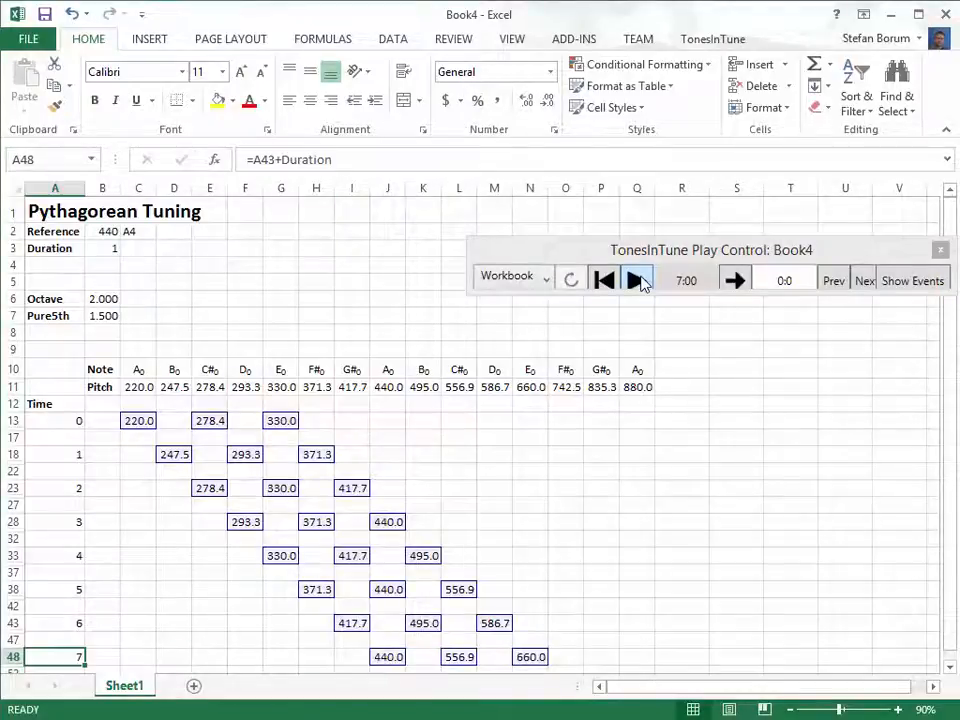
# Step: Set Duration to 4 so time runs 0–28, and play only the first chord
pyautogui.click(103, 248)
pyautogui.write('4')
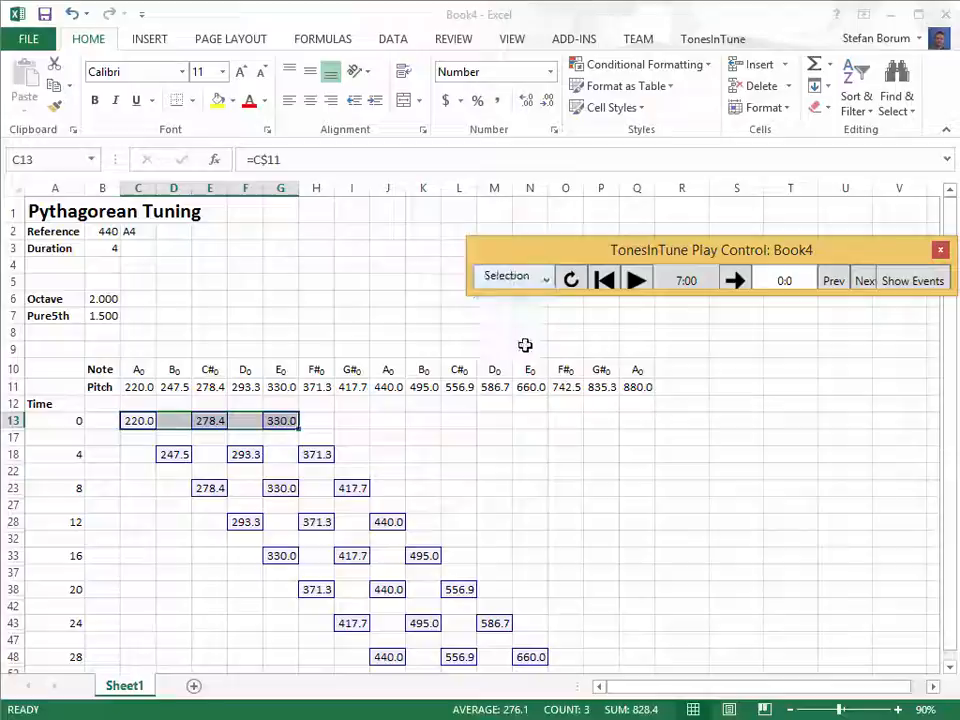
pyautogui.click(636, 280)
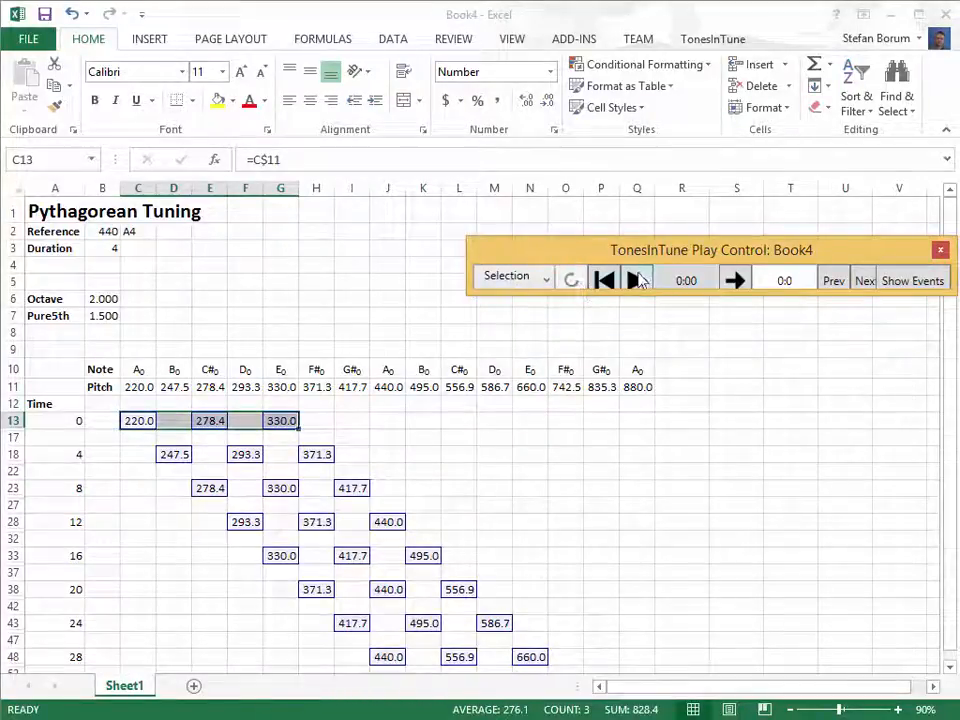
pyautogui.click(637, 280)
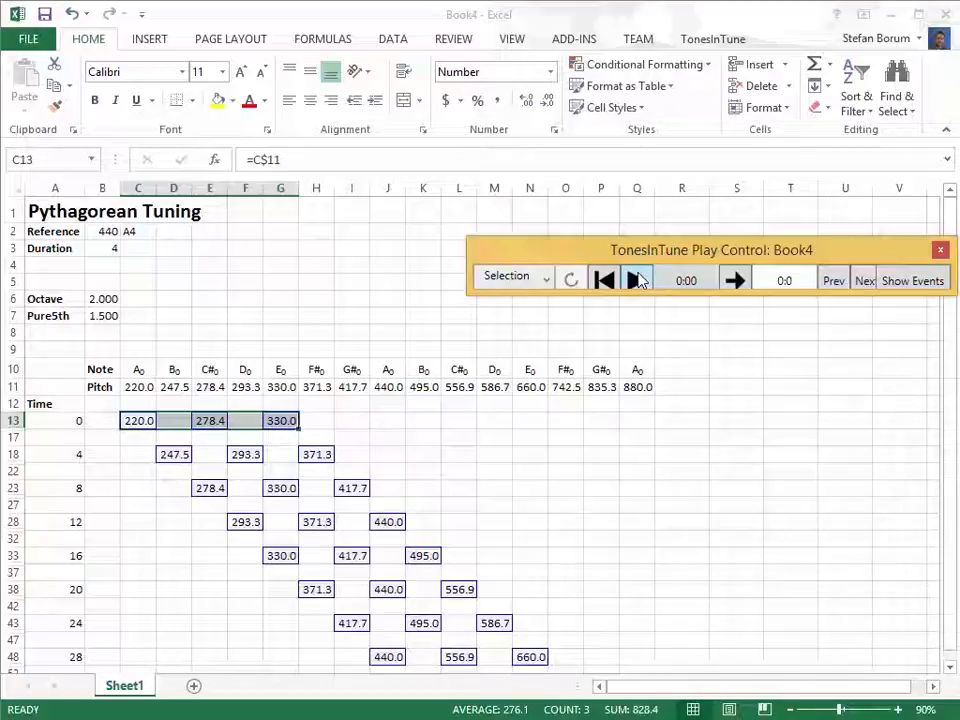
pyautogui.click(55, 420)
pyautogui.write('Pyth3rd')
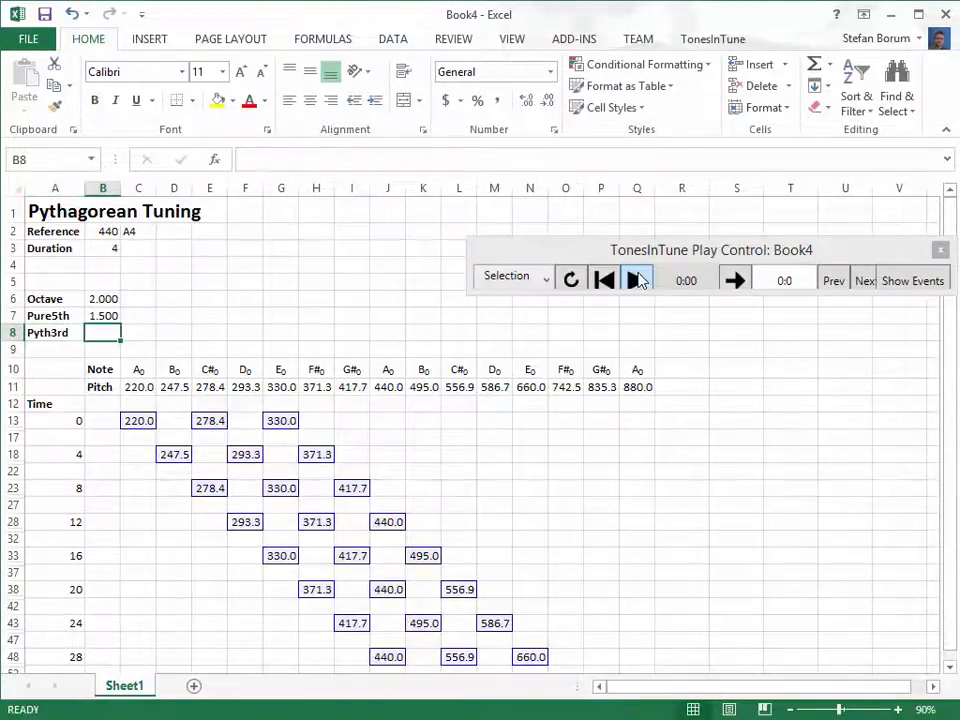
# Step: Enter =Pure5th*Pure5th*Pure5th*Pure5th/(Octave*Octave) for Pyth3rd, giving 1.266
pyautogui.write('=pu')
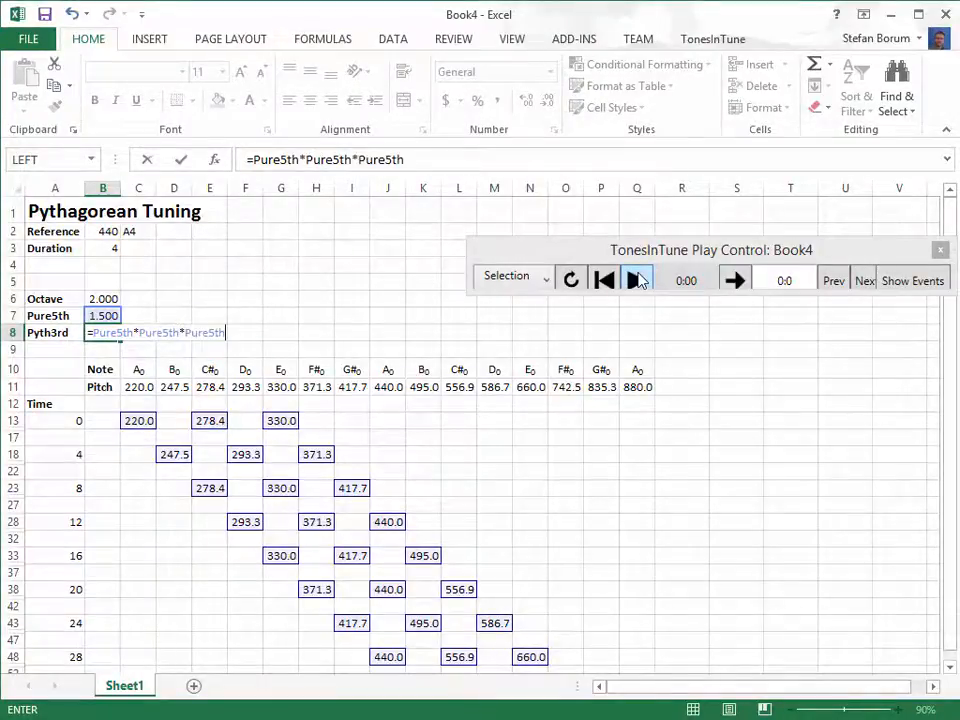
pyautogui.write('*Pure5th')
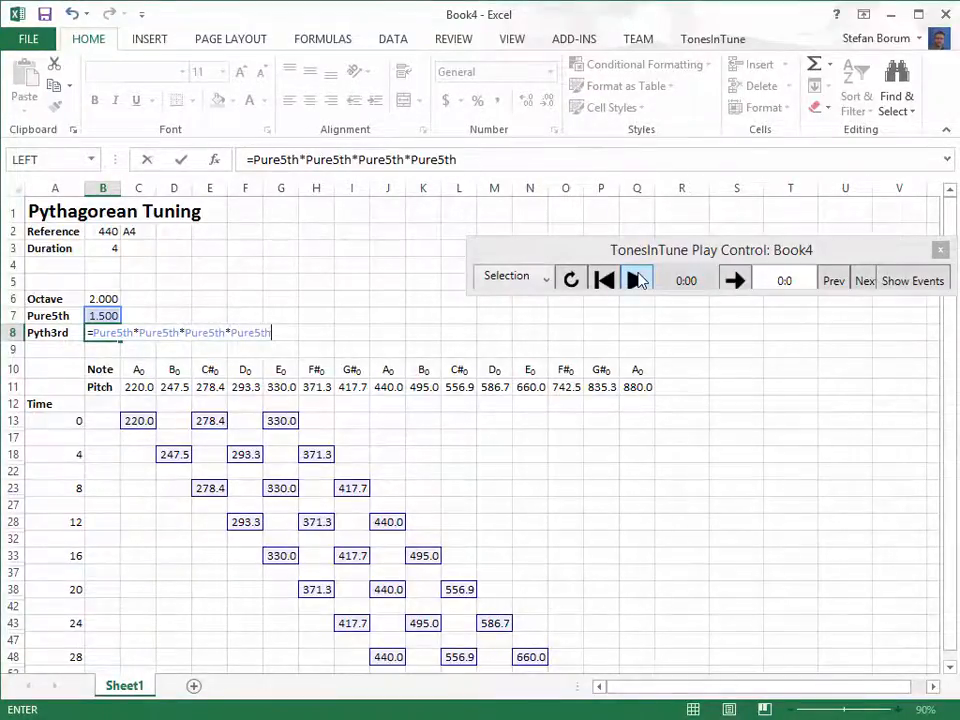
pyautogui.write('/(octave')
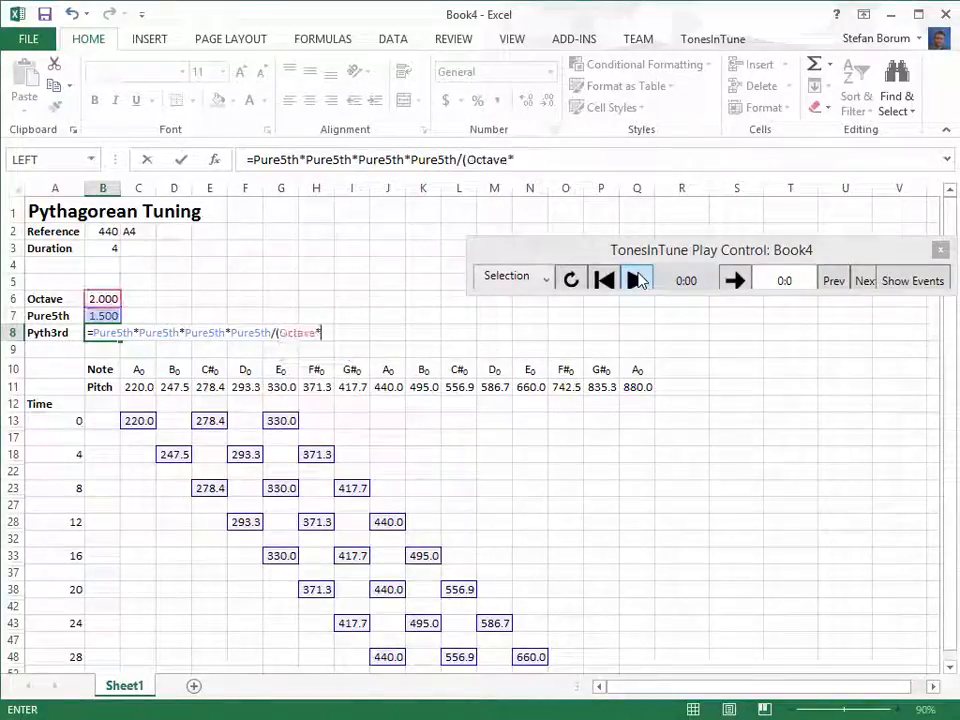
pyautogui.write('*Octave')
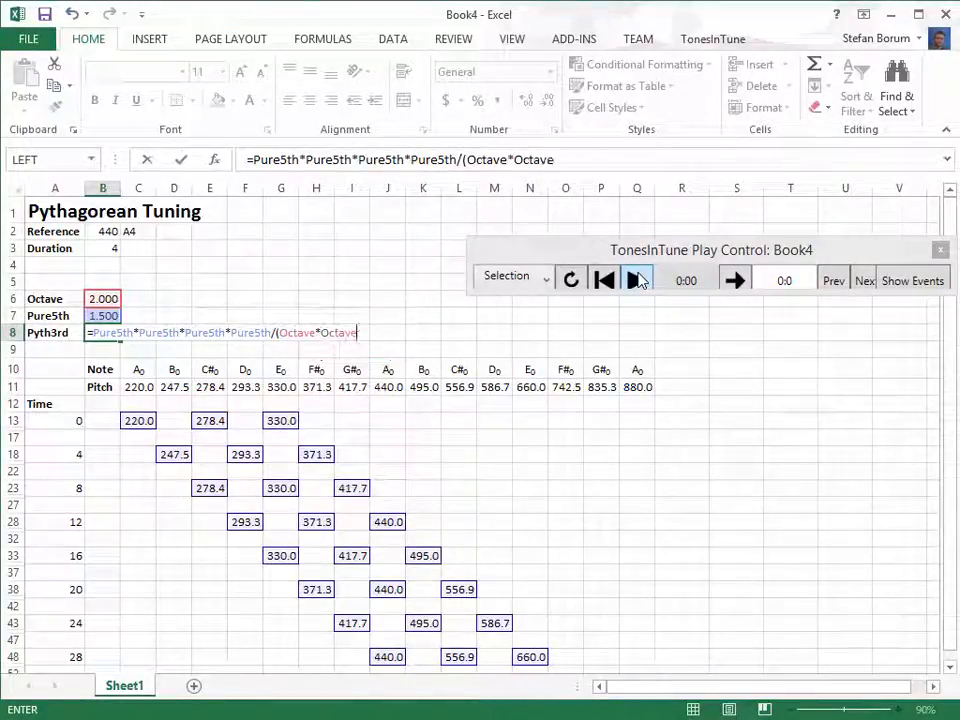
pyautogui.press('Return')
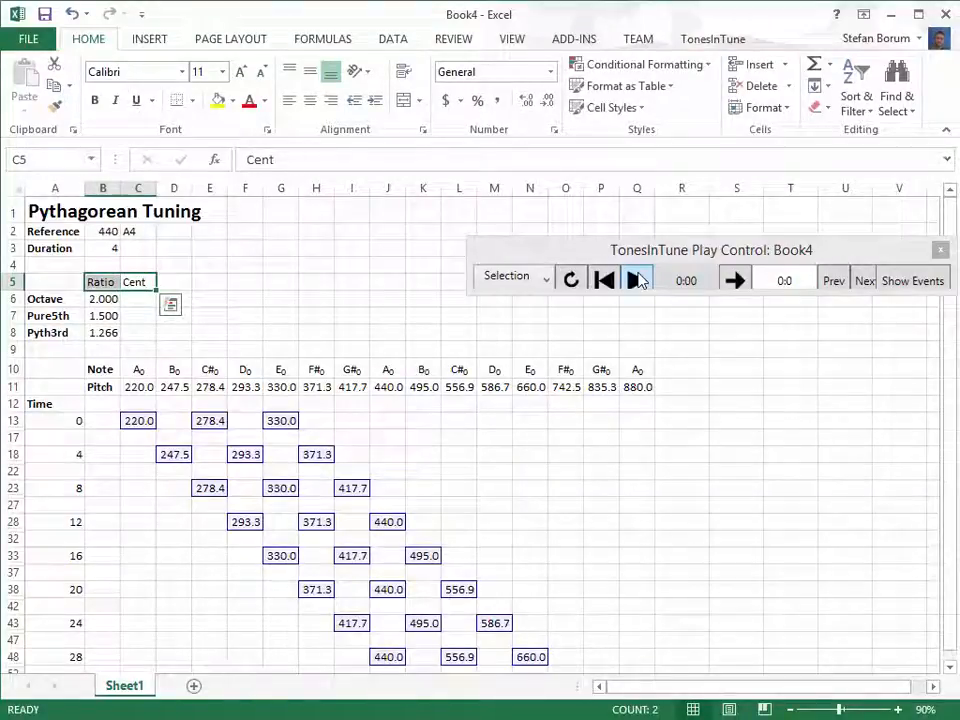
# Step: Enter =toCent(B6) in C6 and fill cents down: 1200.0, 702.0, 407.8
pyautogui.write('=t')
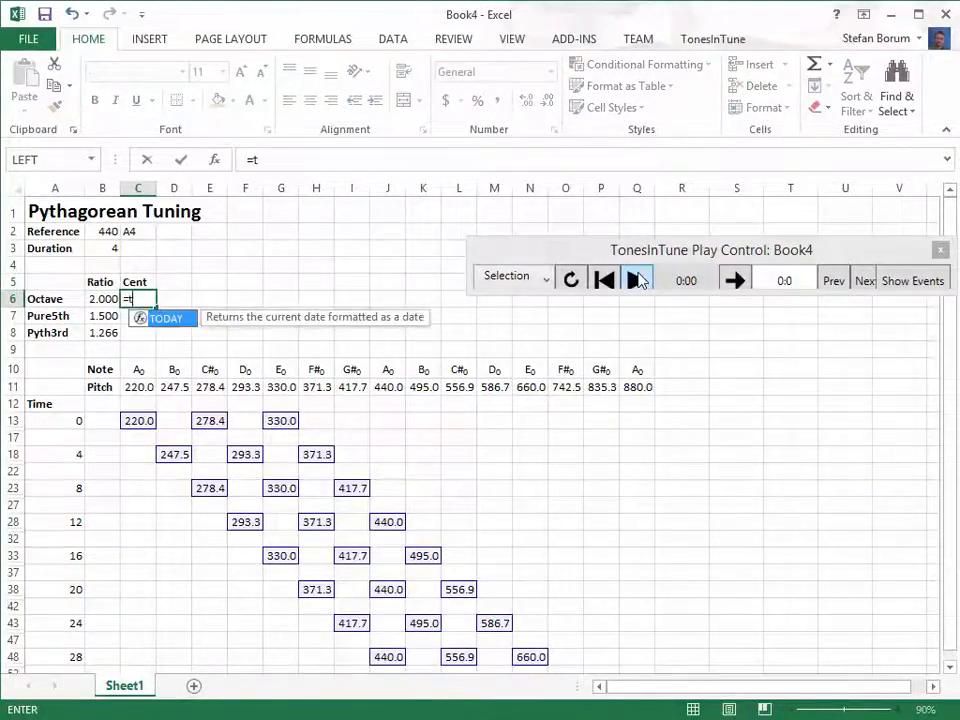
pyautogui.write('oCent(b6')
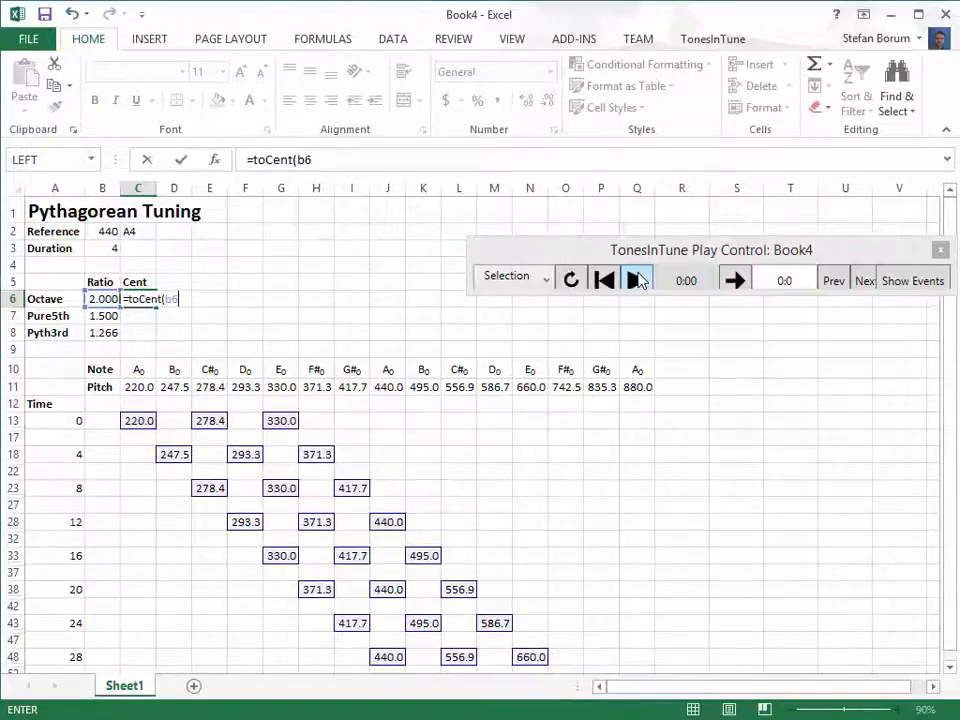
pyautogui.press('Return')
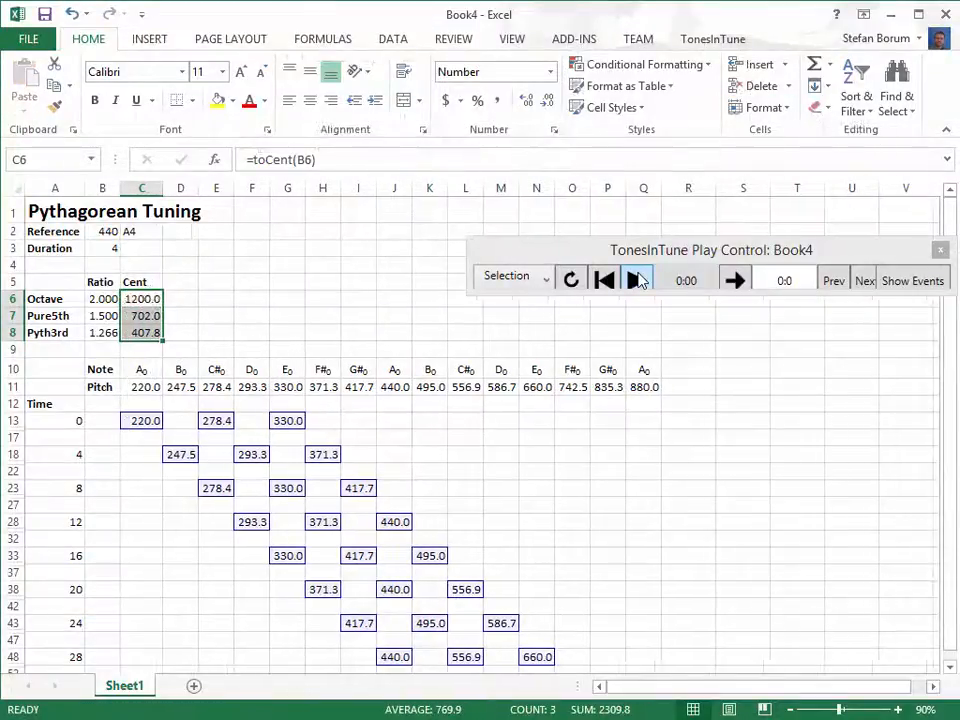
pyautogui.click(55, 332)
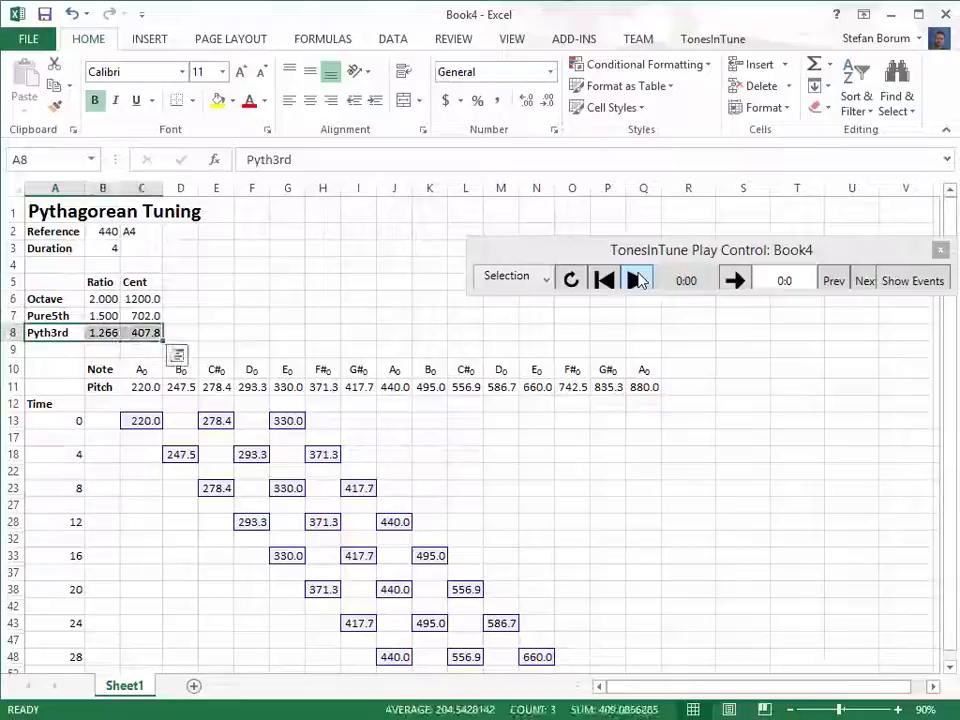